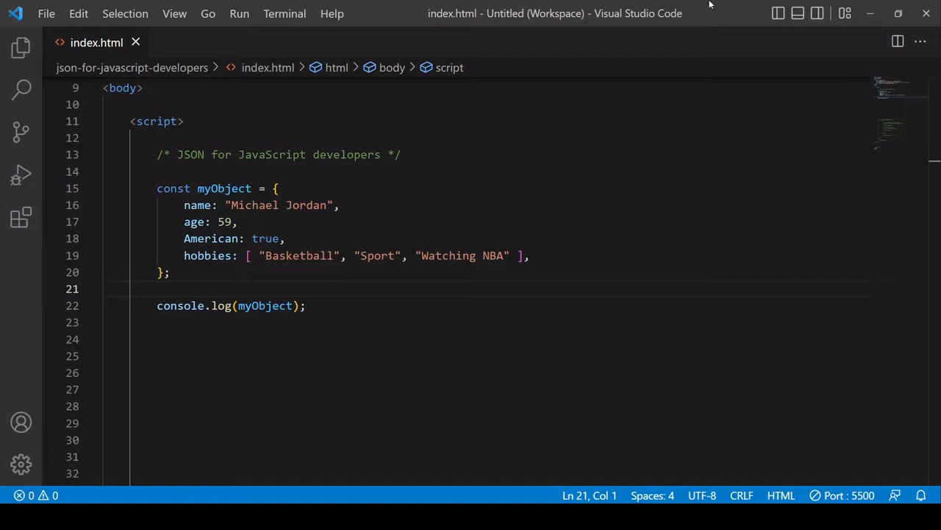
- Declare const JSONObject = `` below console.log(myObject) and start a new line inside the backticks
click(104, 289)
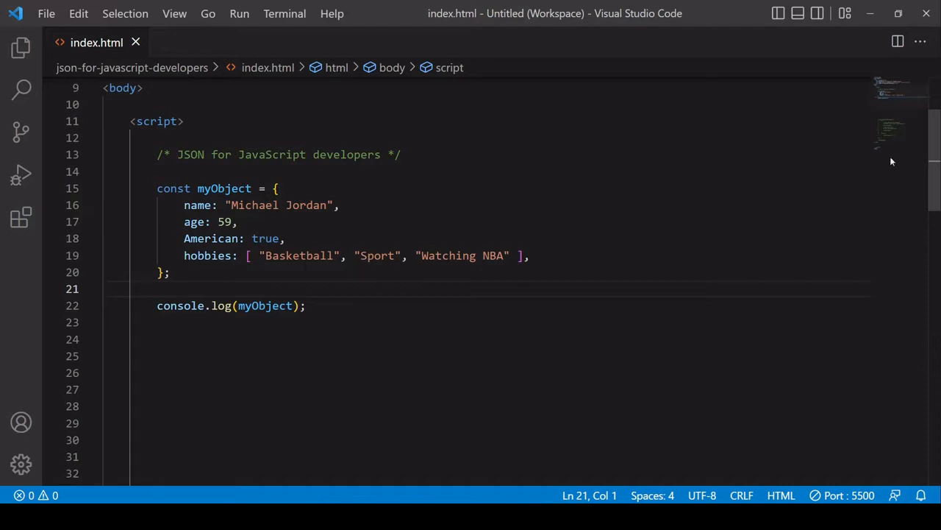
scroll(down, 3)
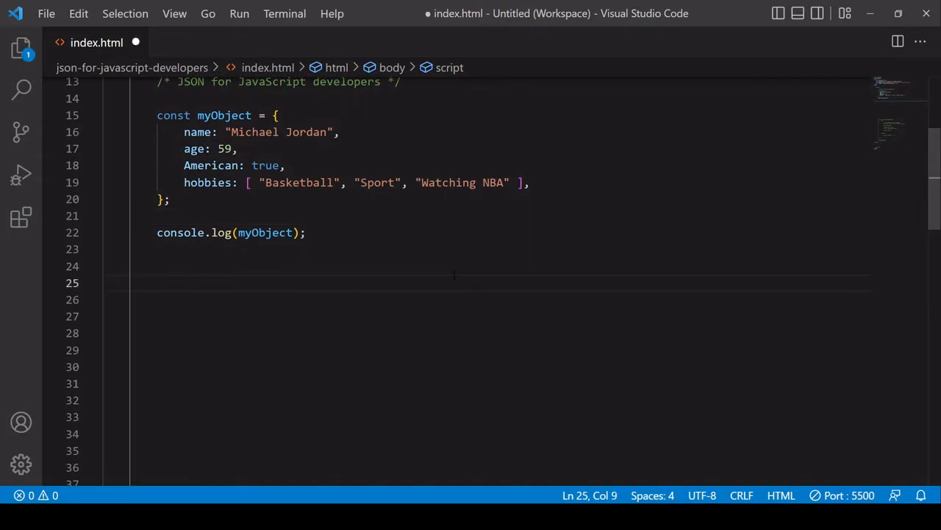
text(const JSO)
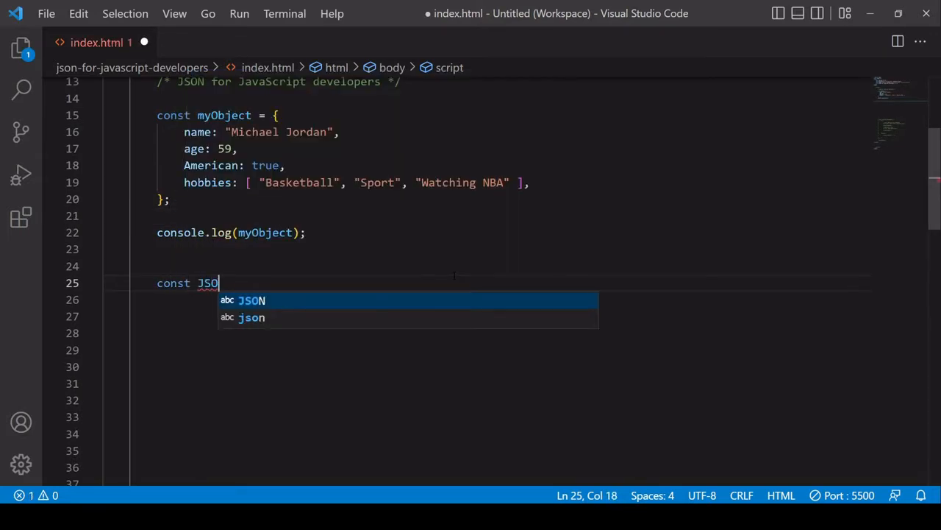
text(NObject =)
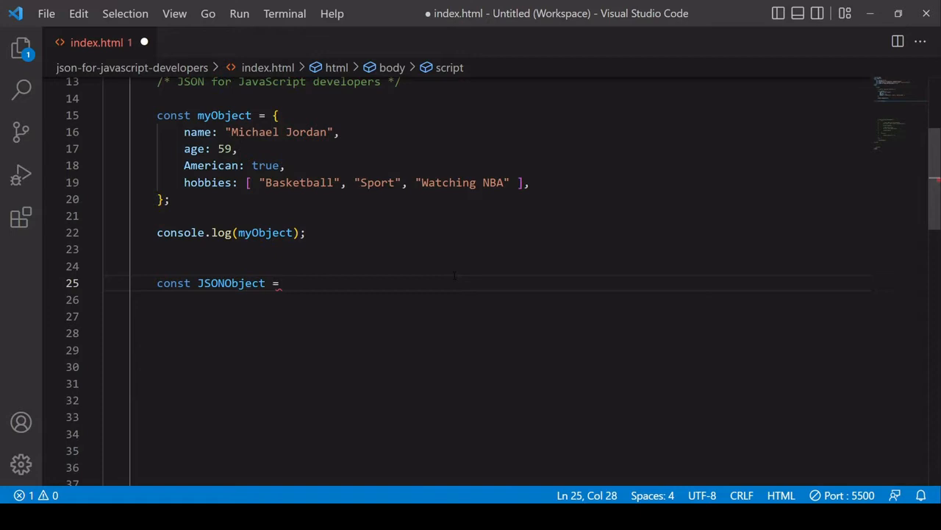
text(``;)
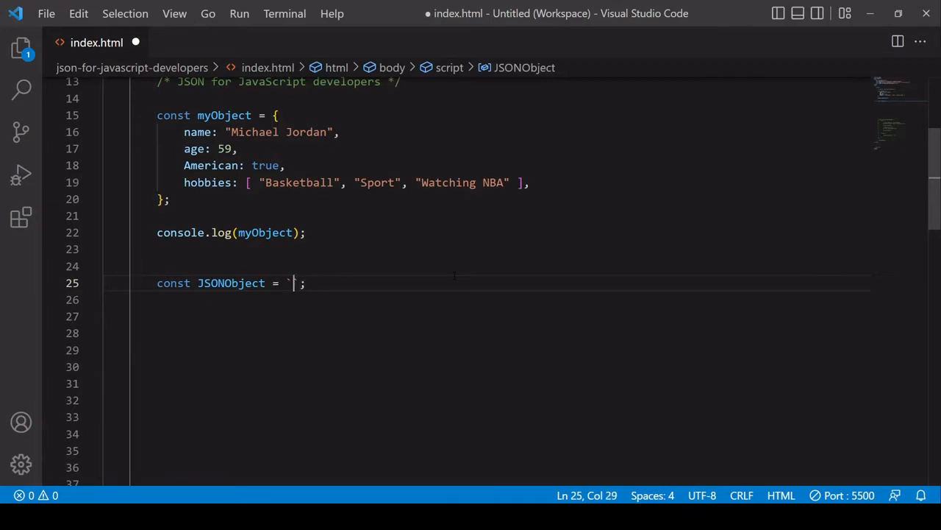
key(Enter)
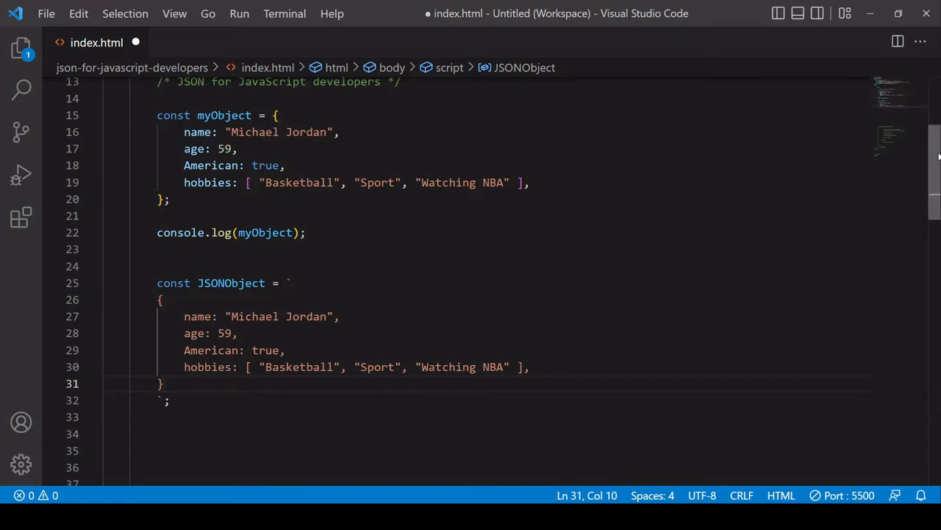
- Quote the name key in the JSONObject text and add console.log(JSONObject); beneath it
scroll(down, 3)
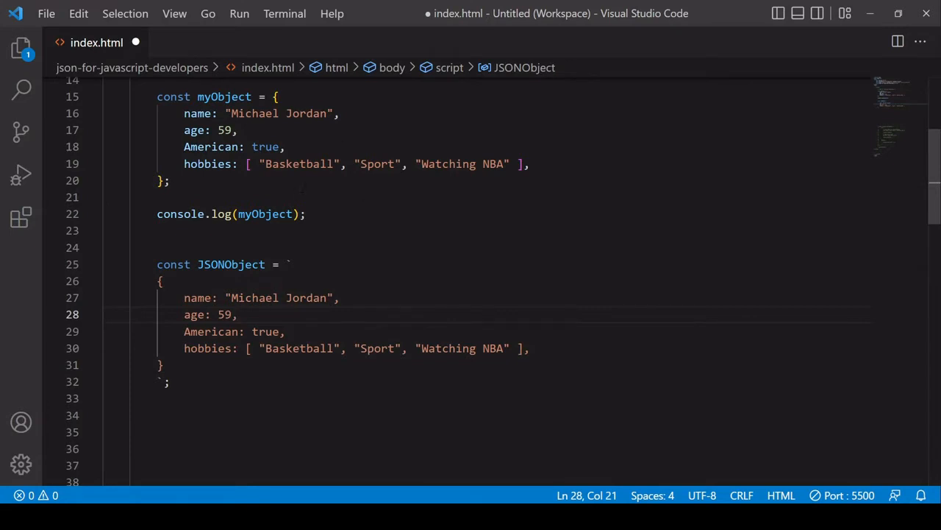
click(185, 297)
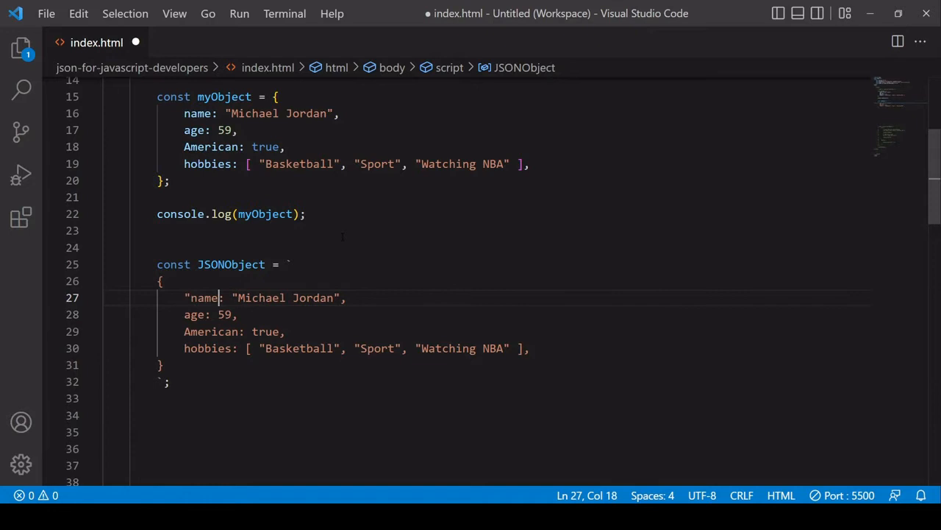
text(")
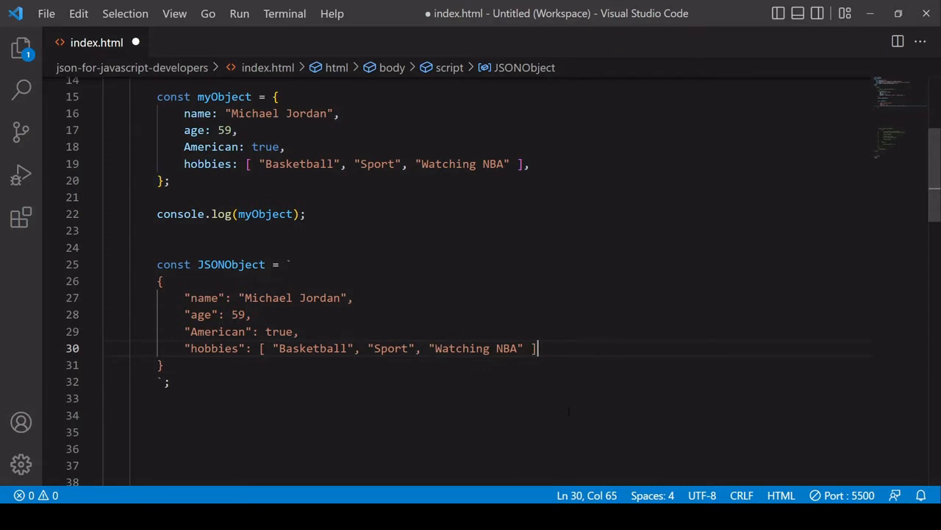
text(console)
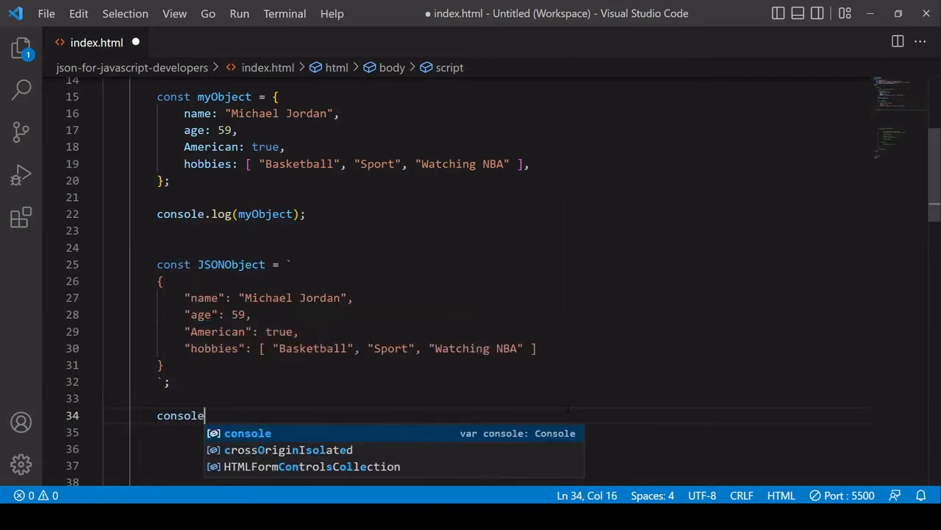
text(.log(JSON)
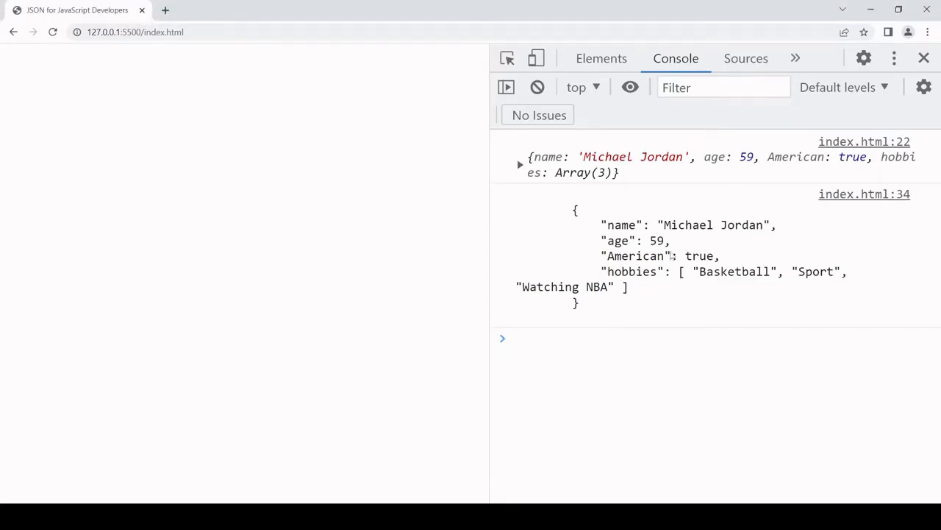
mouse_move(541, 163)
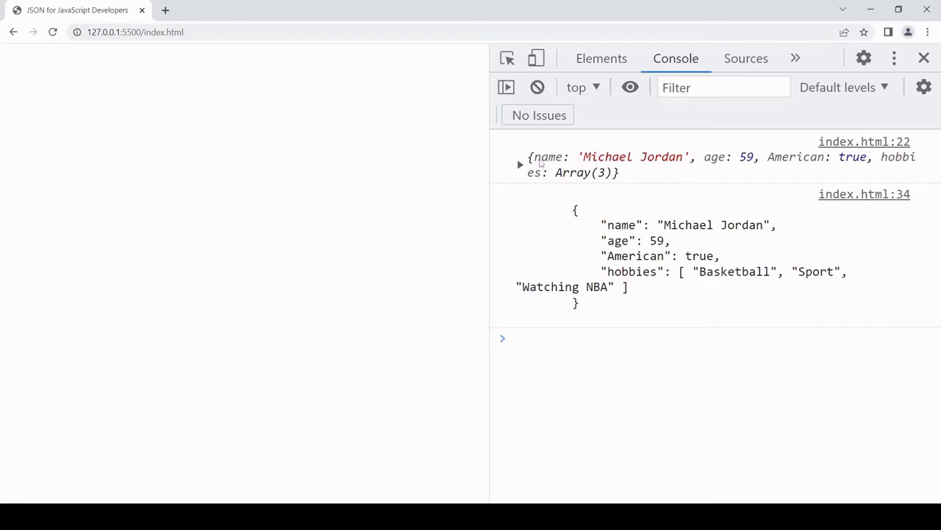
- Expand the logged myObject, then evaluate myObject.name and JSONObject.name in the console
click(521, 165)
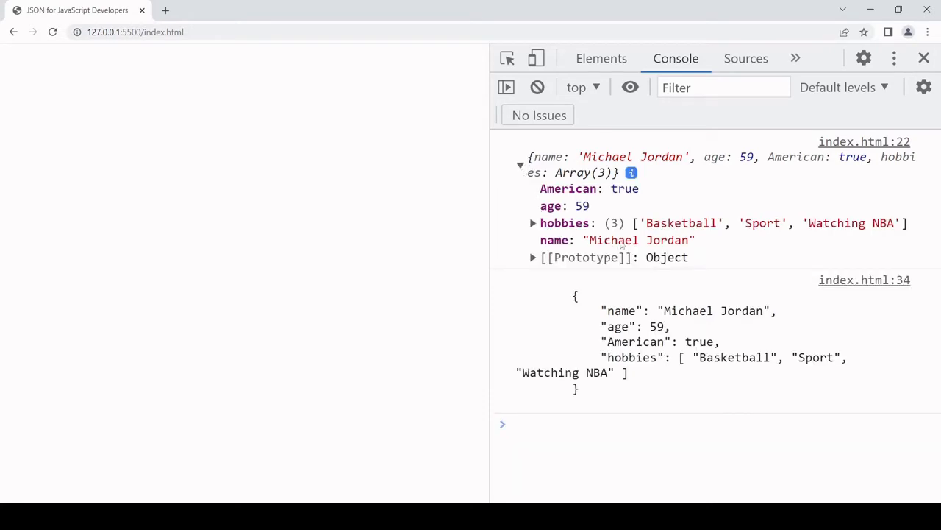
mouse_move(669, 235)
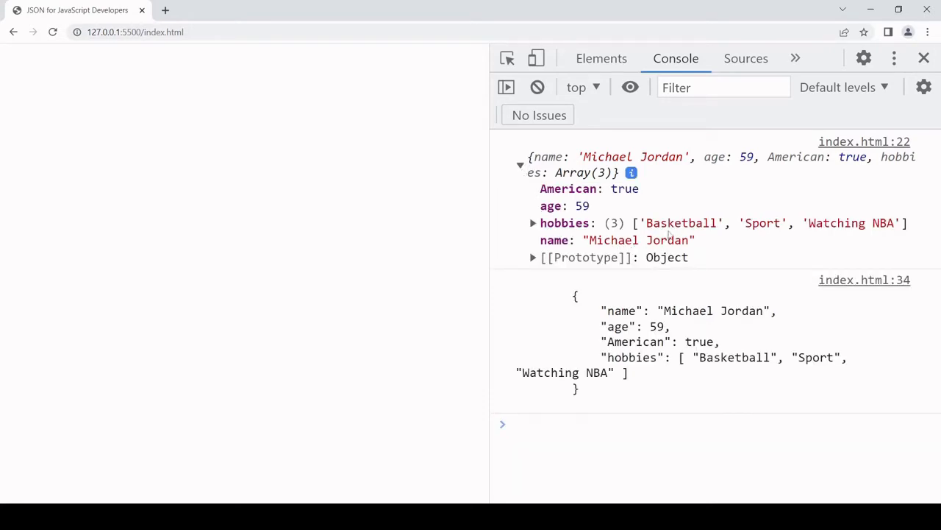
mouse_move(709, 244)
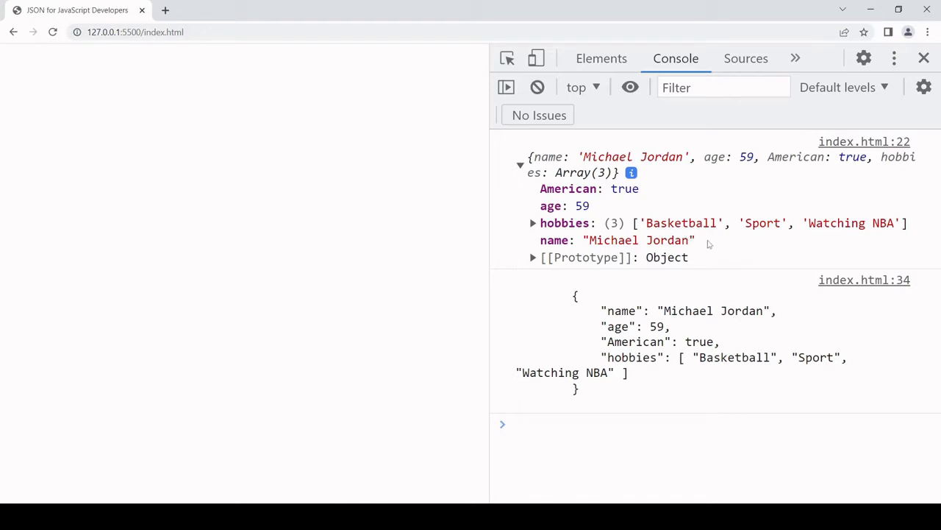
mouse_move(644, 449)
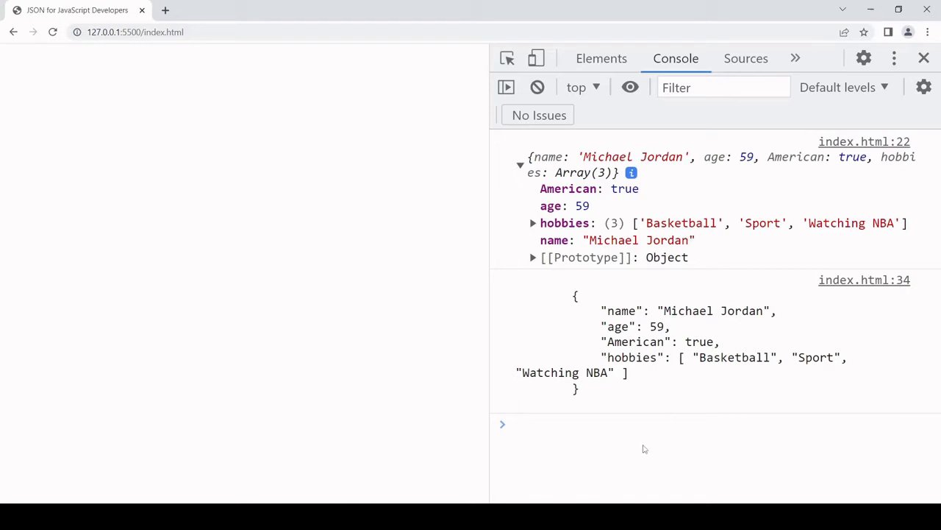
text(myObject)
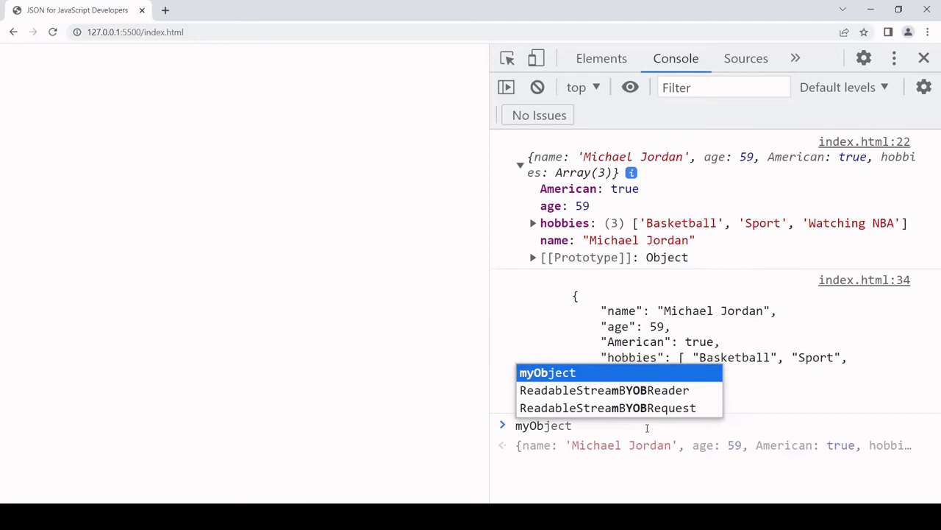
text(.name)
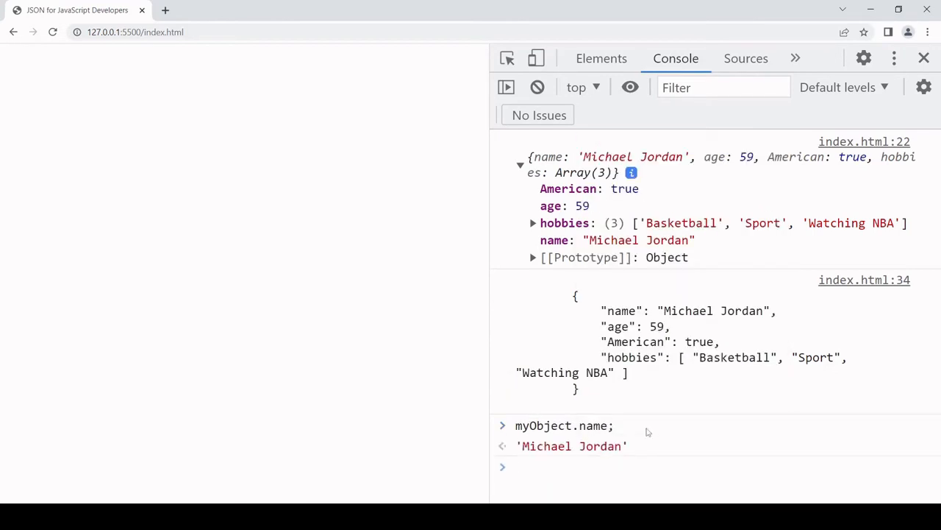
text(JSONObject.name)
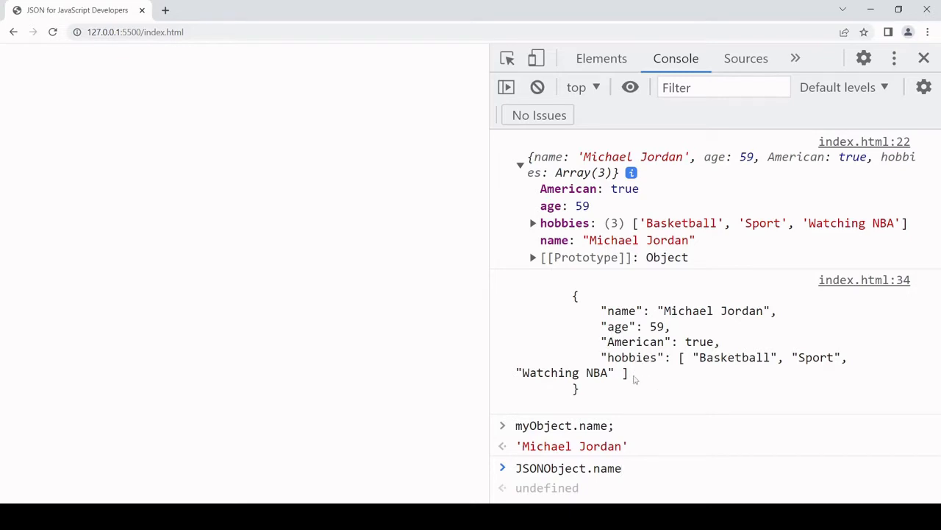
mouse_move(632, 398)
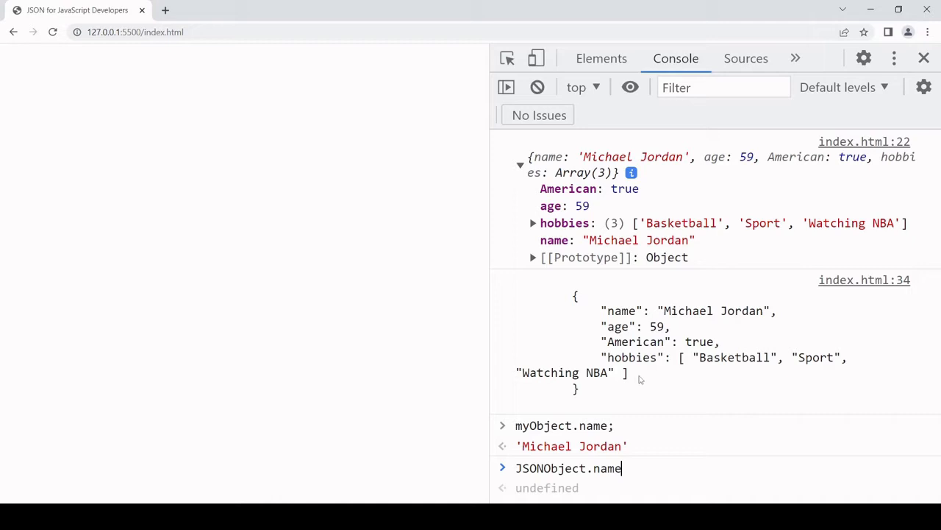
mouse_move(655, 399)
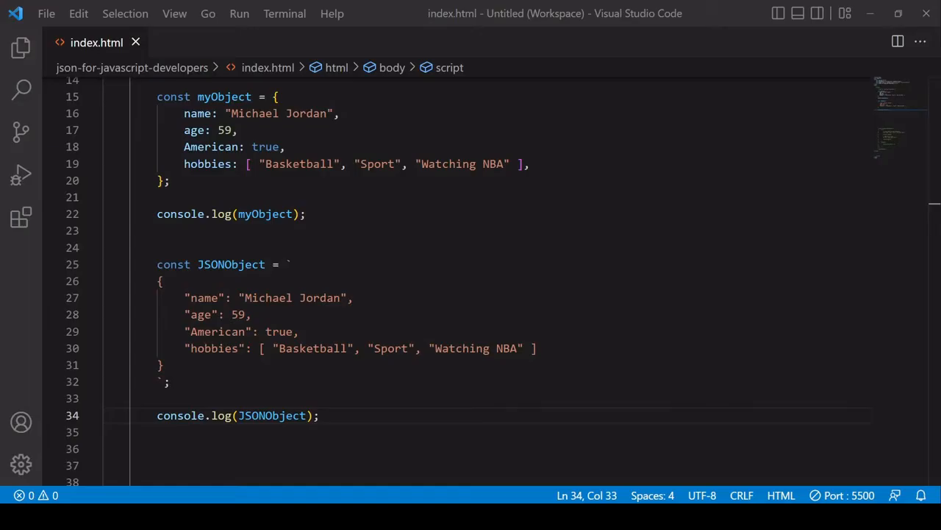
- Comment out the JSONObject template-string declaration, leaving its console.log active
click(321, 415)
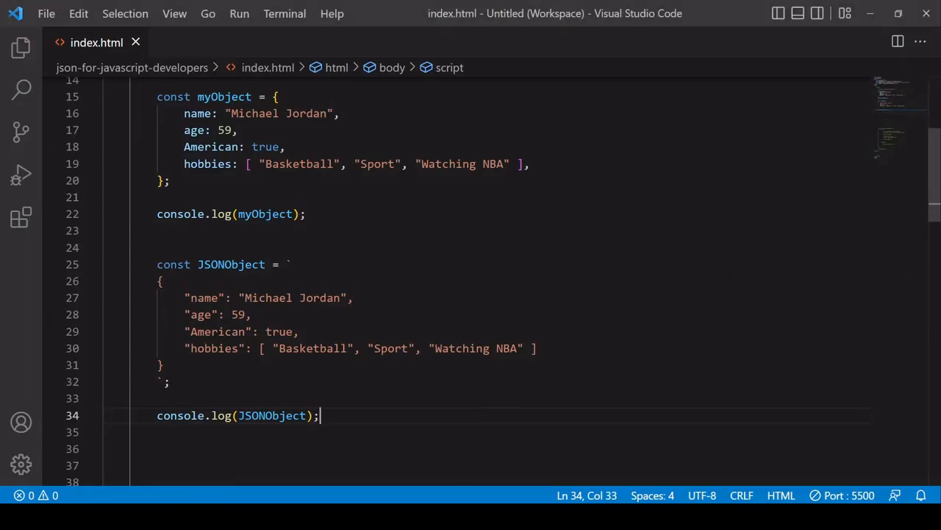
mouse_move(341, 275)
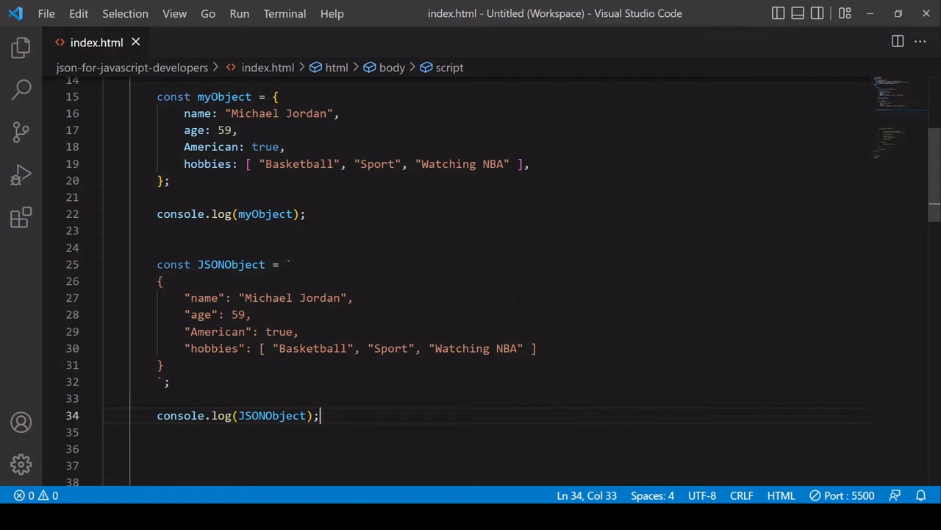
mouse_move(415, 226)
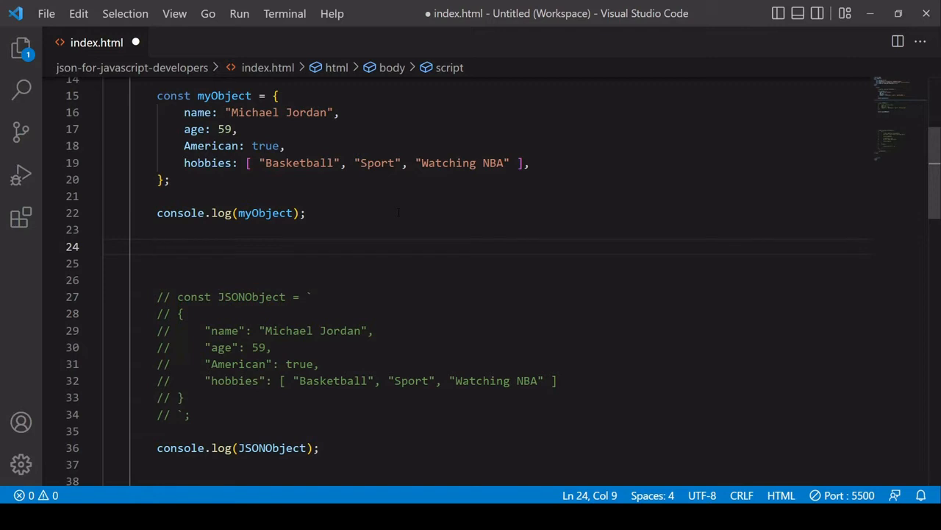
- Write const JSONObject = JSON.stringify(myObject); on line 24 and save index.html
text(J)
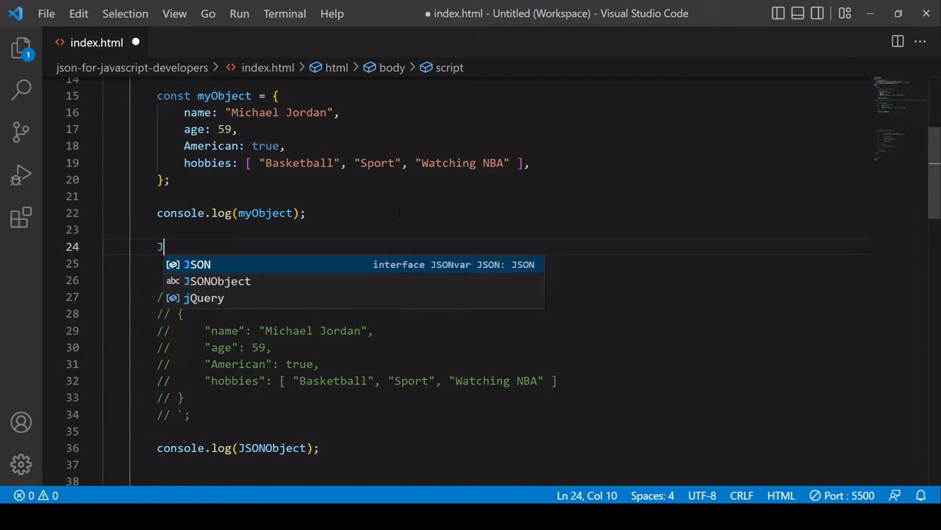
text(SON.stringify();)
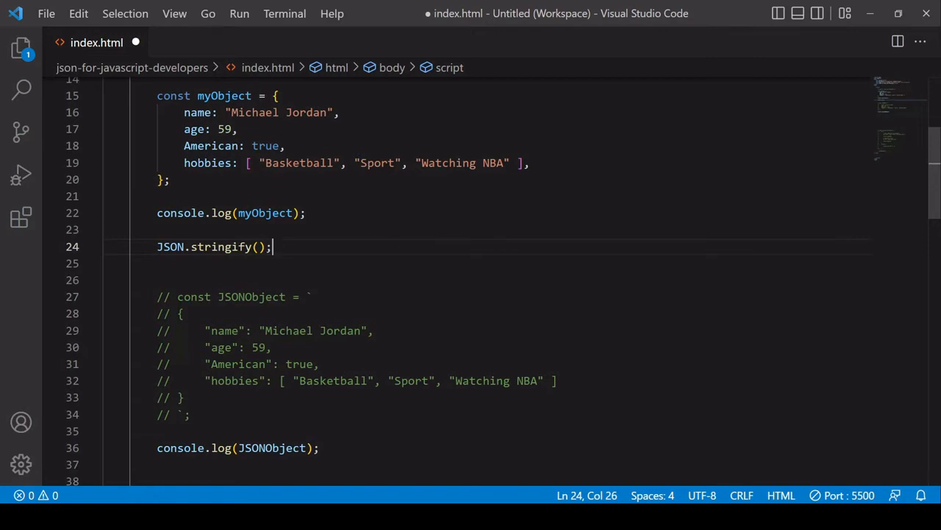
text(myObject)
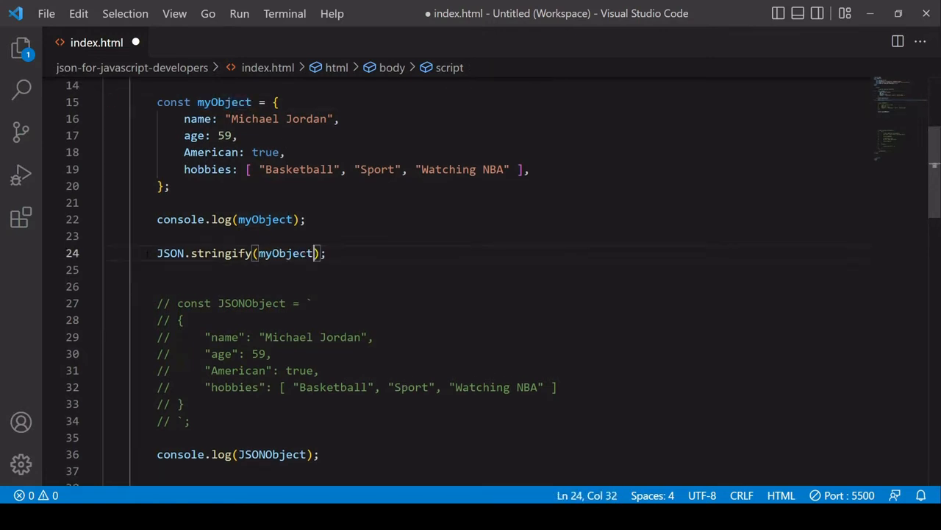
text(const)
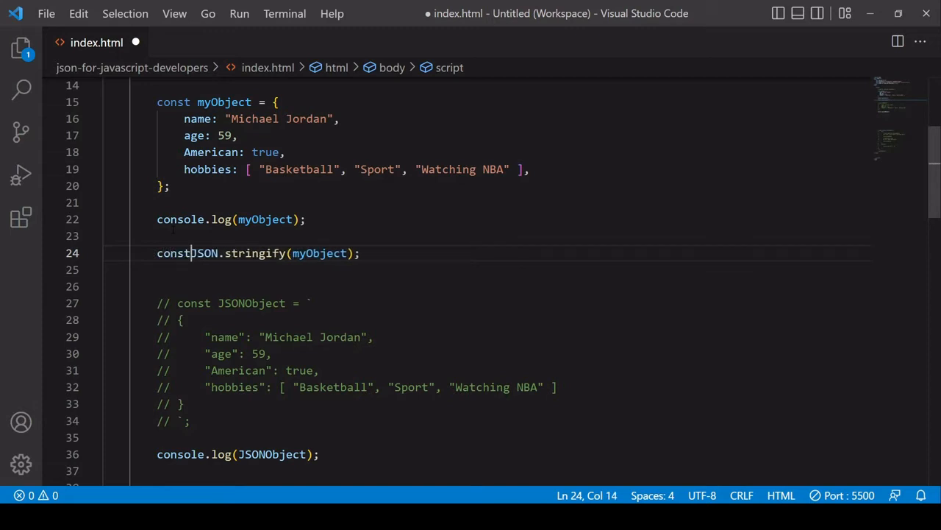
text(JSONObject =)
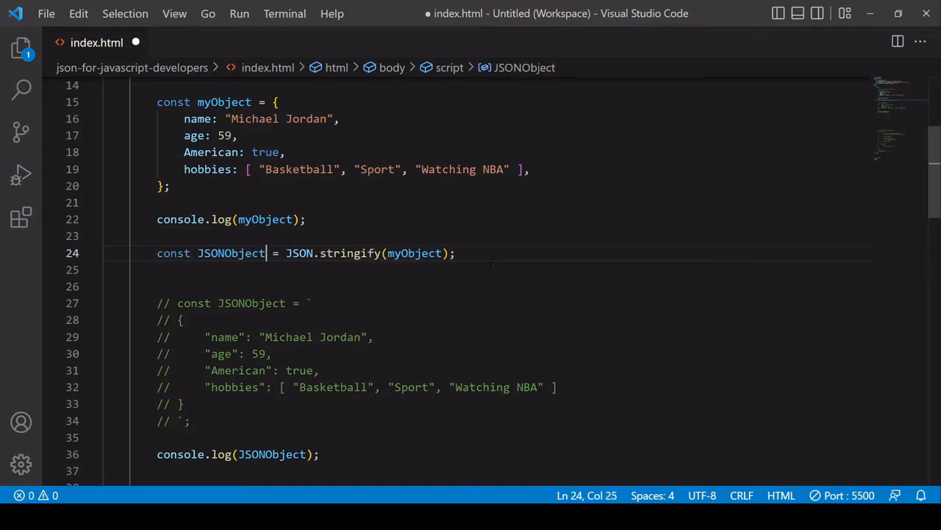
key(ctrl+s)
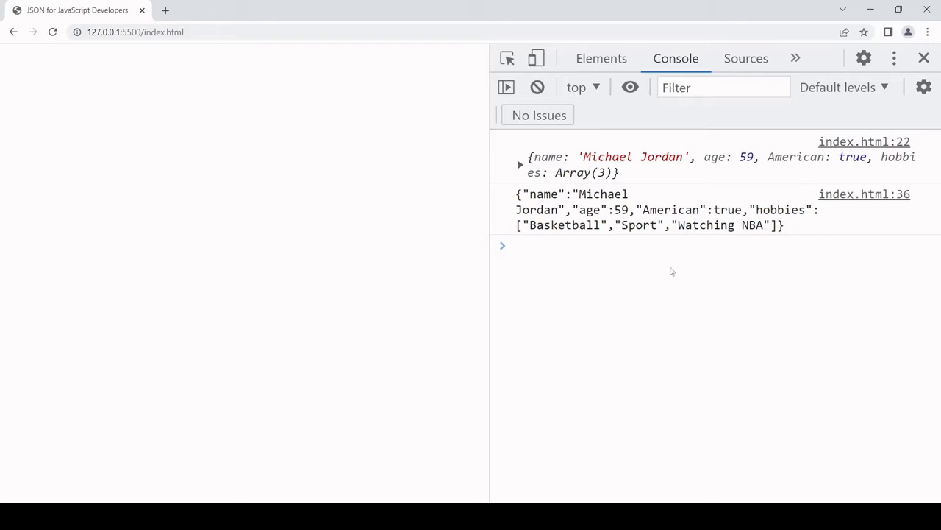
- Inspect the logged myObject and its stringified JSON output in the Chrome console
click(529, 245)
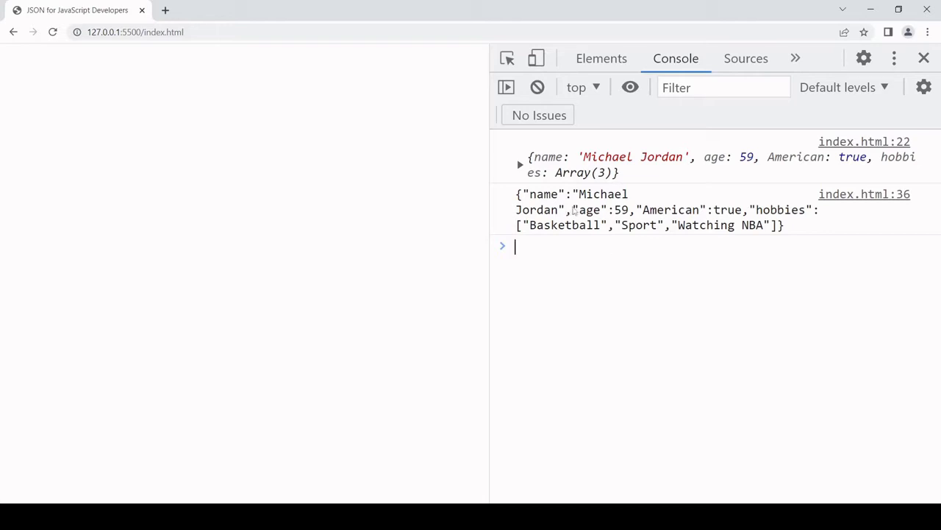
double_click(589, 209)
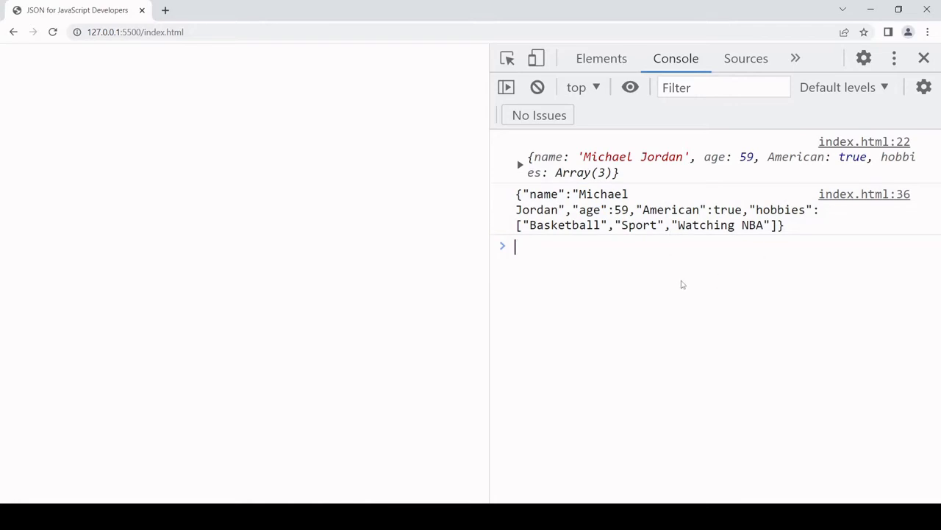
mouse_move(644, 273)
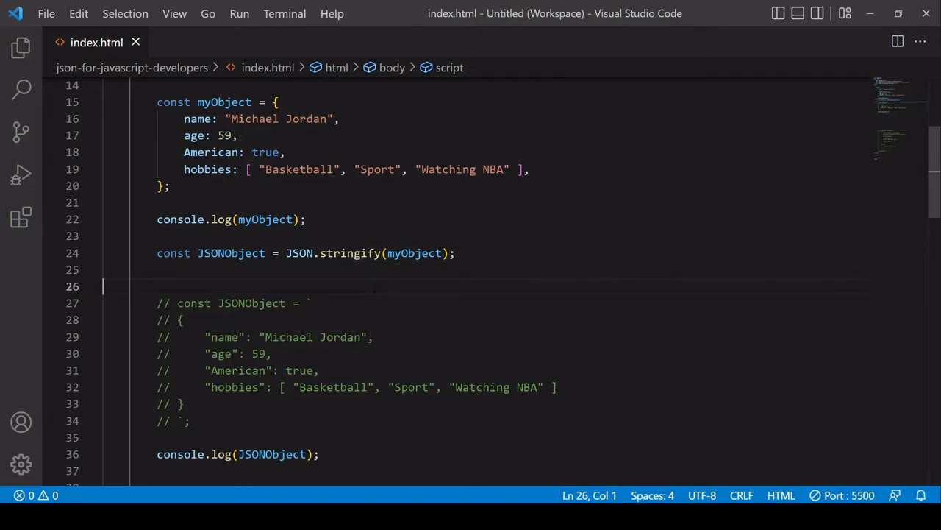
- Delete the console.log(myObject); line and save the file
triple_click(221, 220)
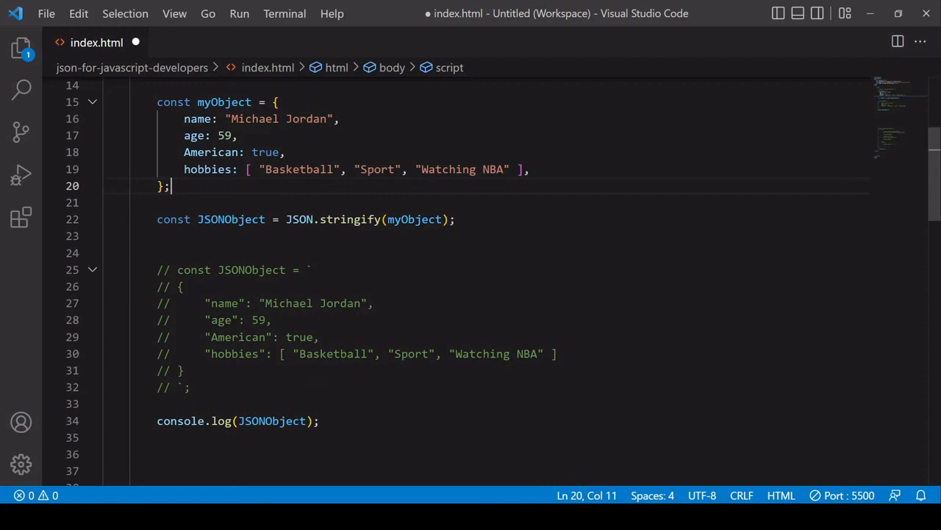
key(ctrl+s)
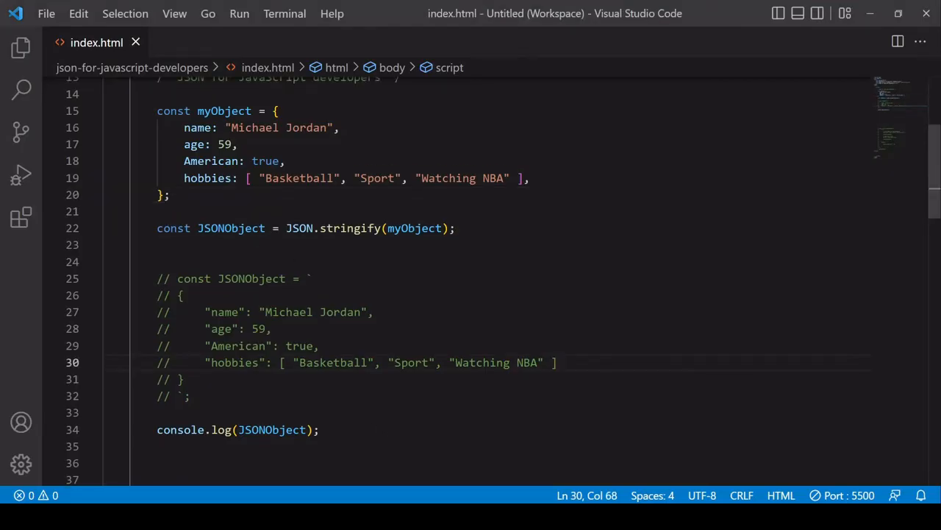
double_click(232, 228)
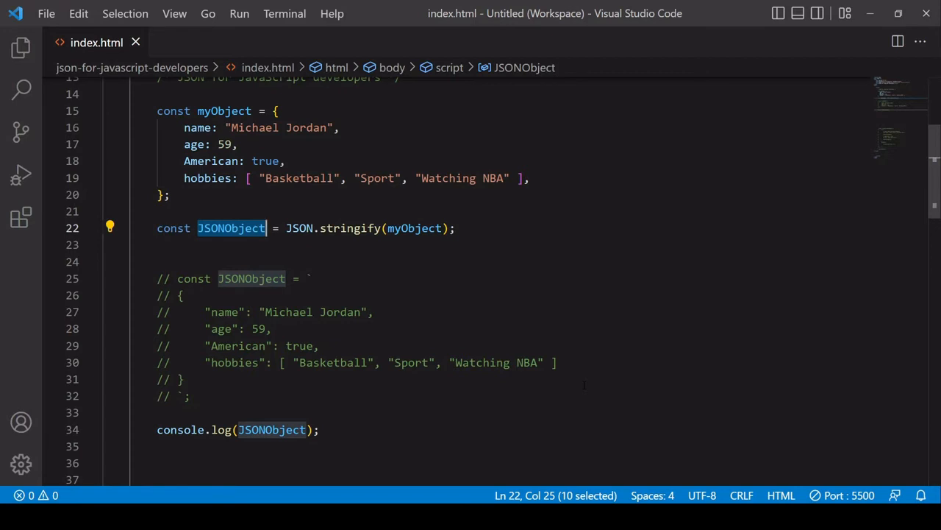
scroll(down, 3)
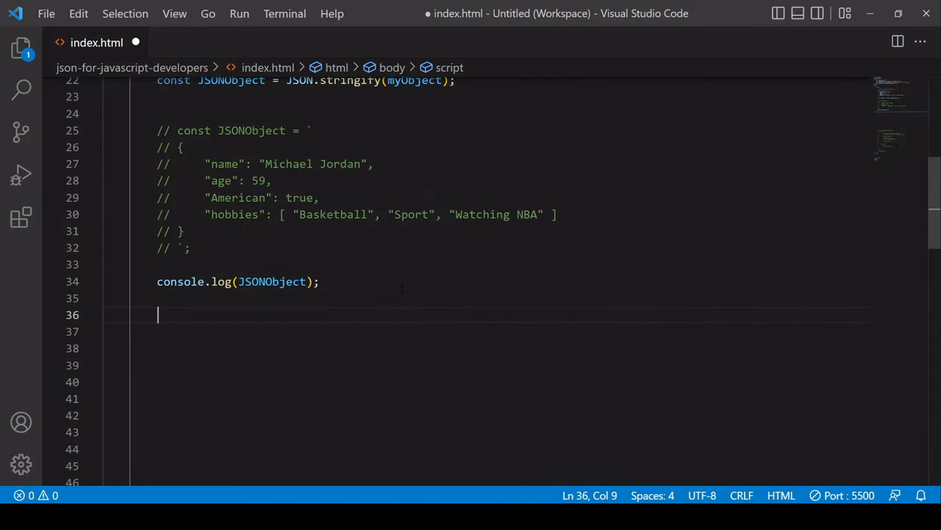
- Add const JSObject = JSON.parse(JSONObject); and console.log(JSObject); then save
text(JSON.parse();)
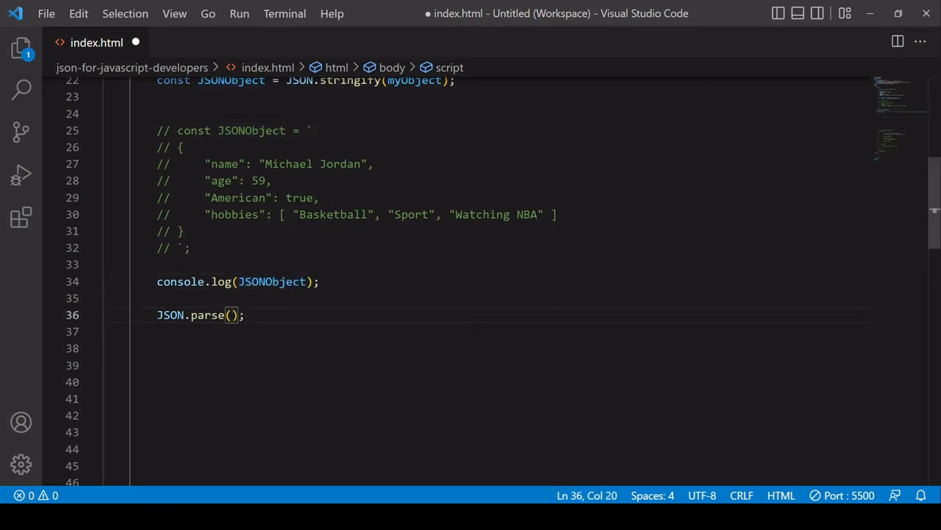
text(JSONObject)
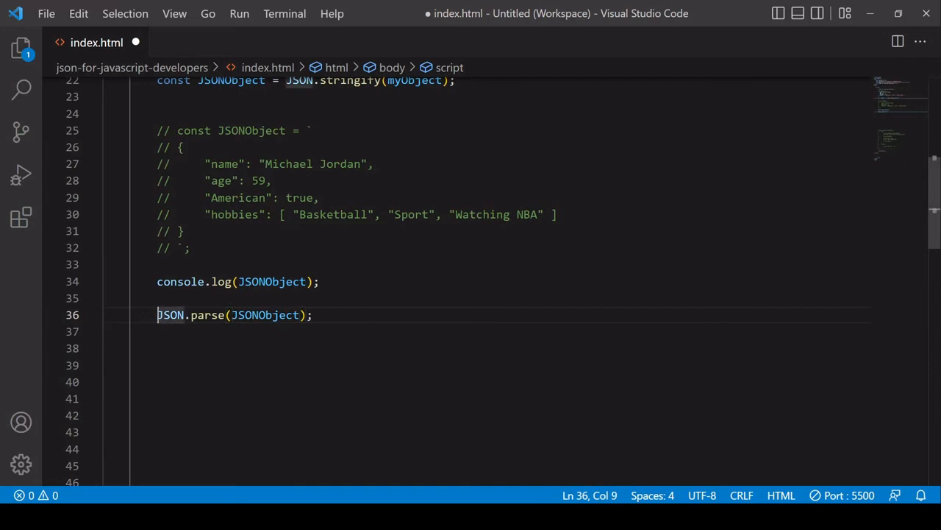
text(const)
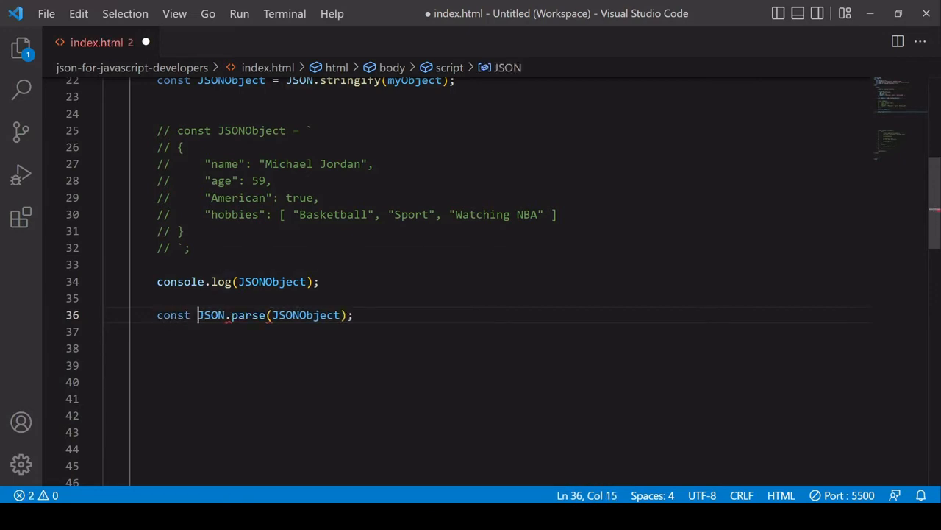
text(JSObject =)
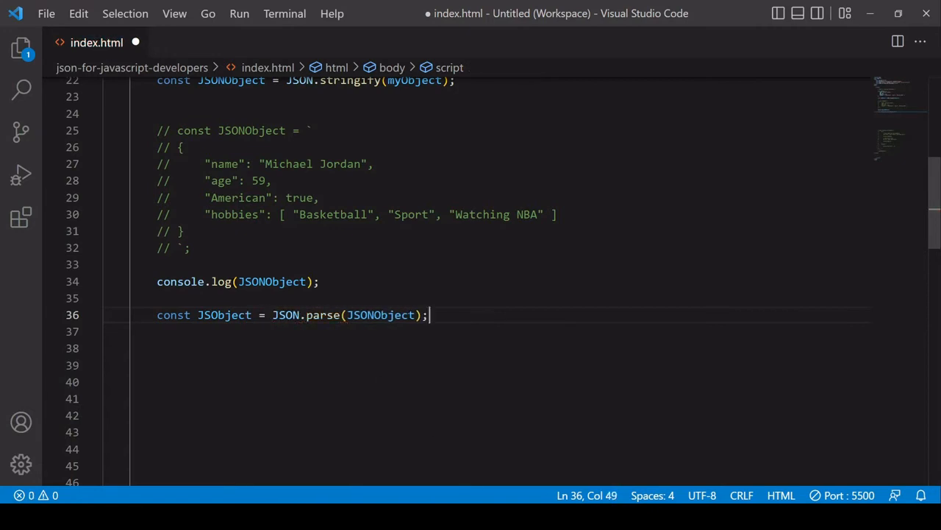
text(console.)
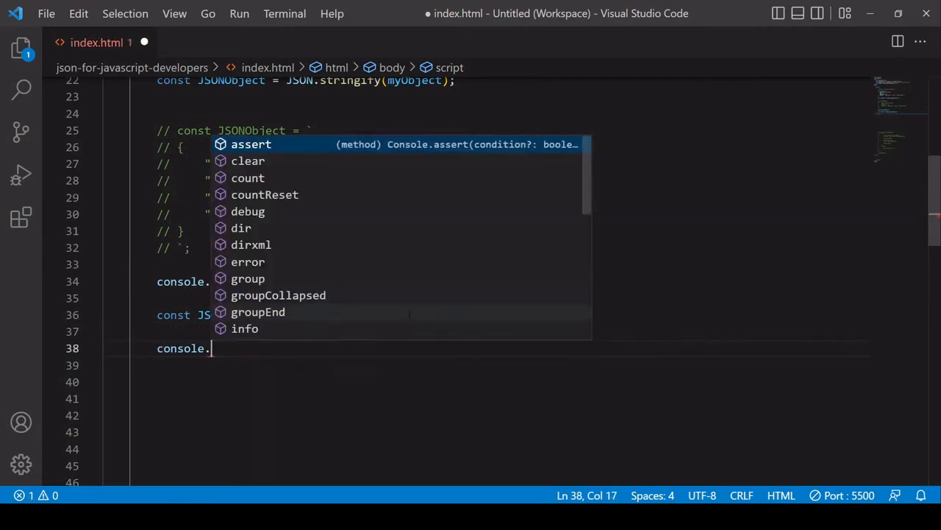
text(log(JSObject);)
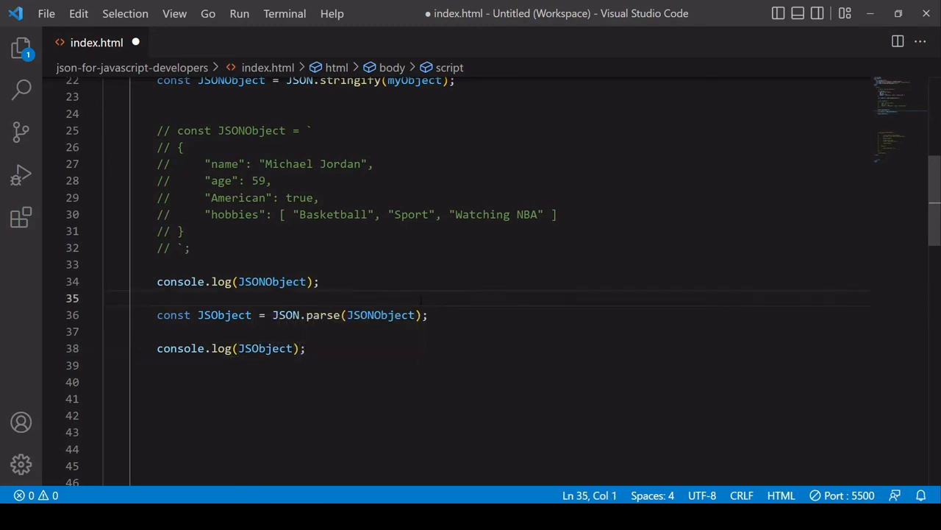
double_click(272, 282)
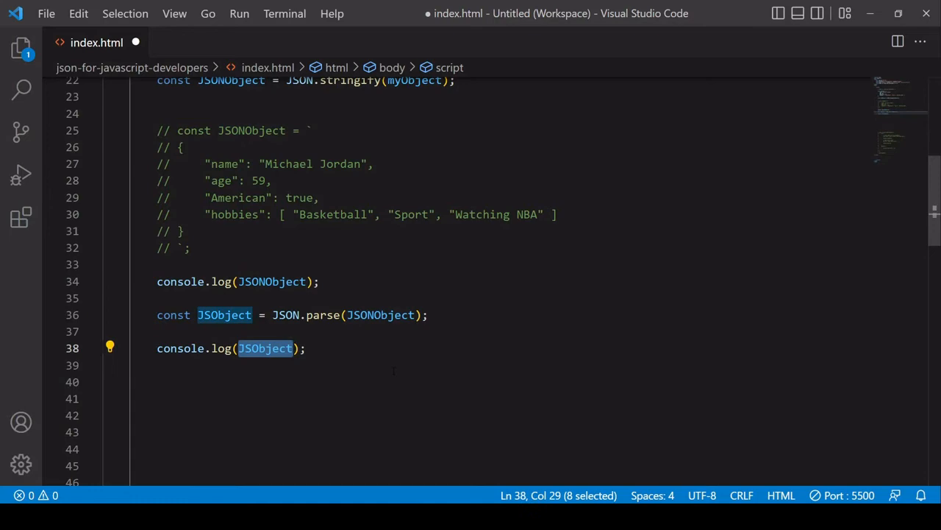
key(ctrl+s)
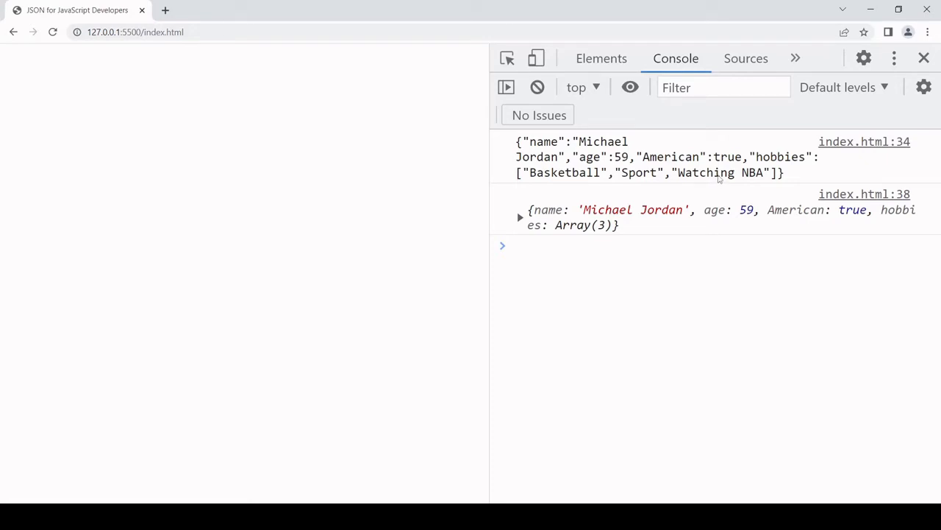
mouse_move(526, 224)
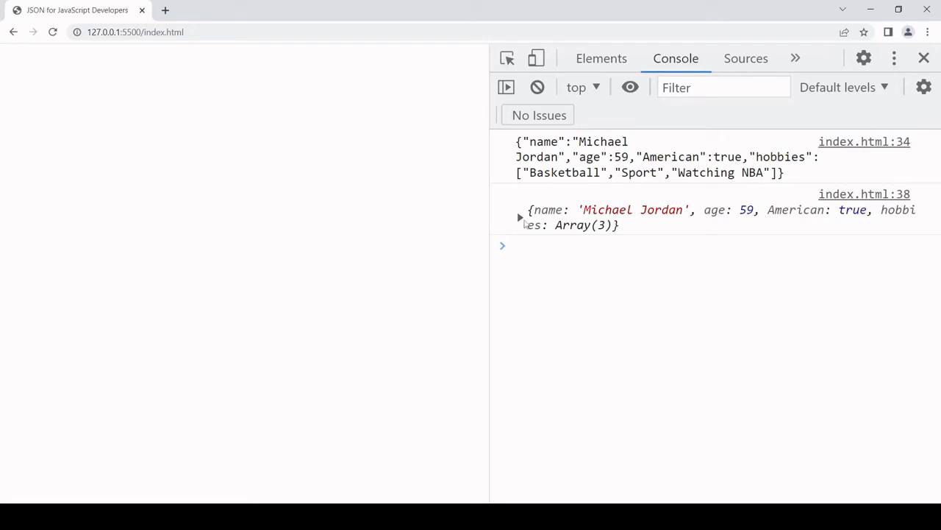
- Expand the parsed object from index.html:38 to show American, age, hobbies and name
click(521, 218)
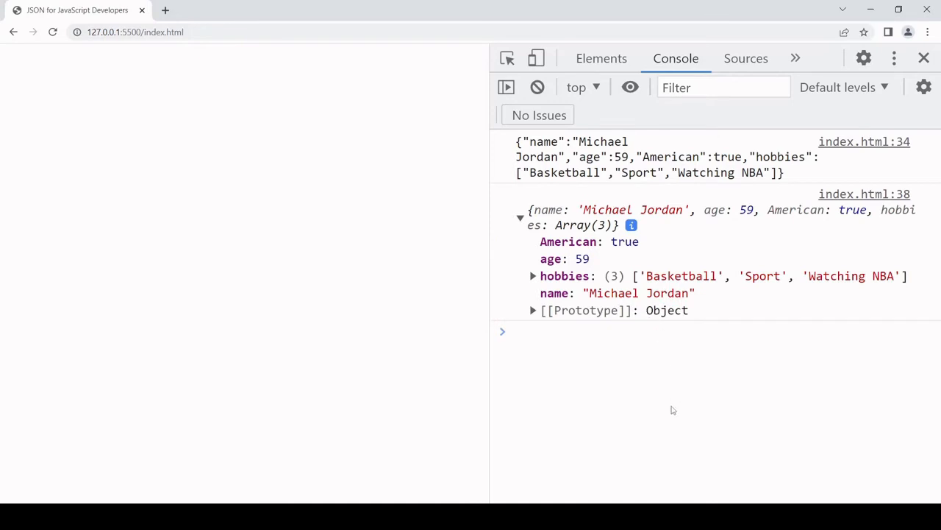
mouse_move(703, 364)
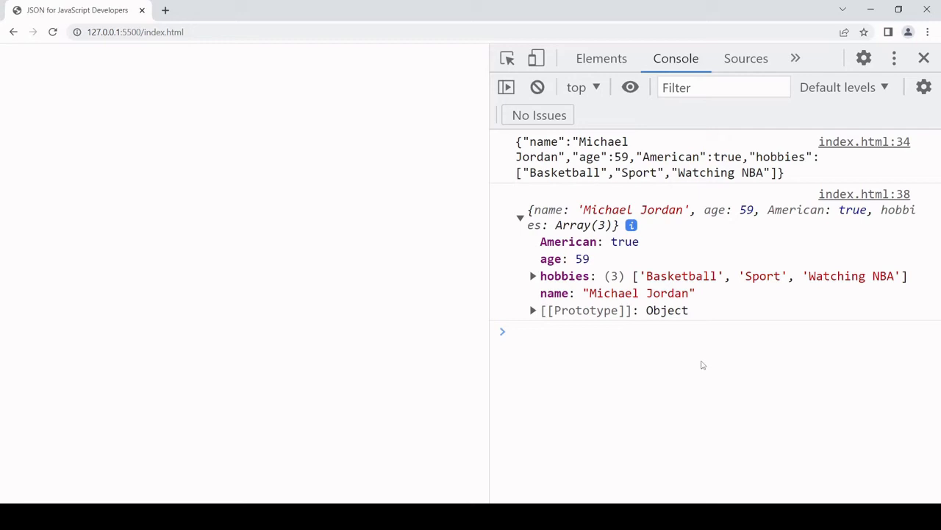
mouse_move(700, 379)
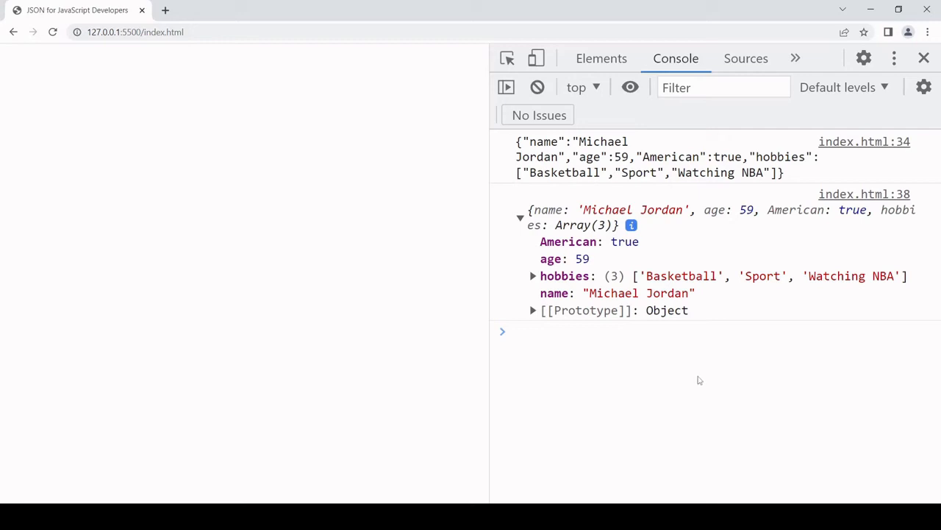
mouse_move(689, 379)
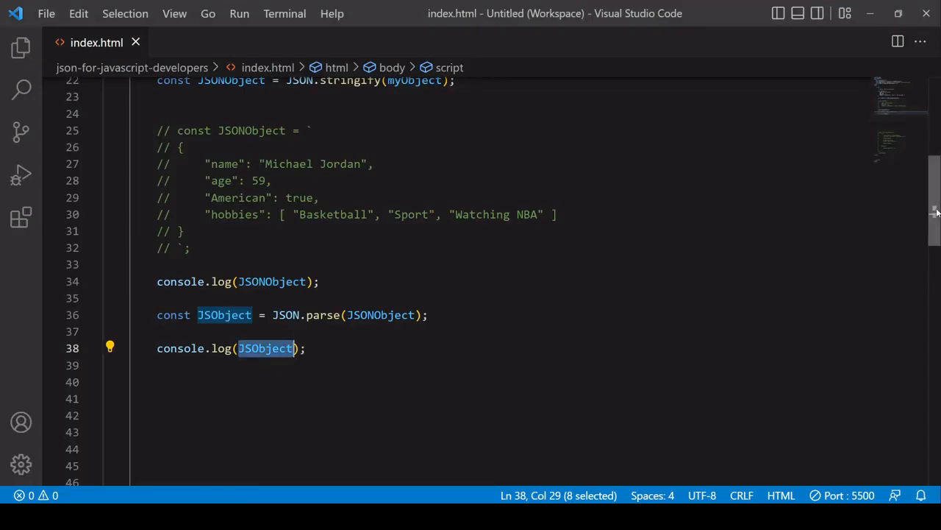
- Uncomment the async getThatData fetch function on lines 57–78
scroll(down, 3)
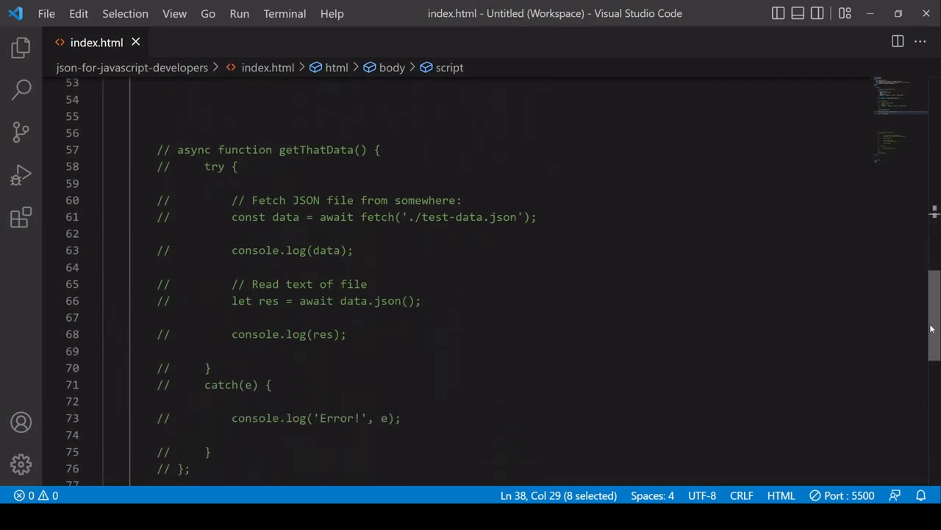
scroll(down, 3)
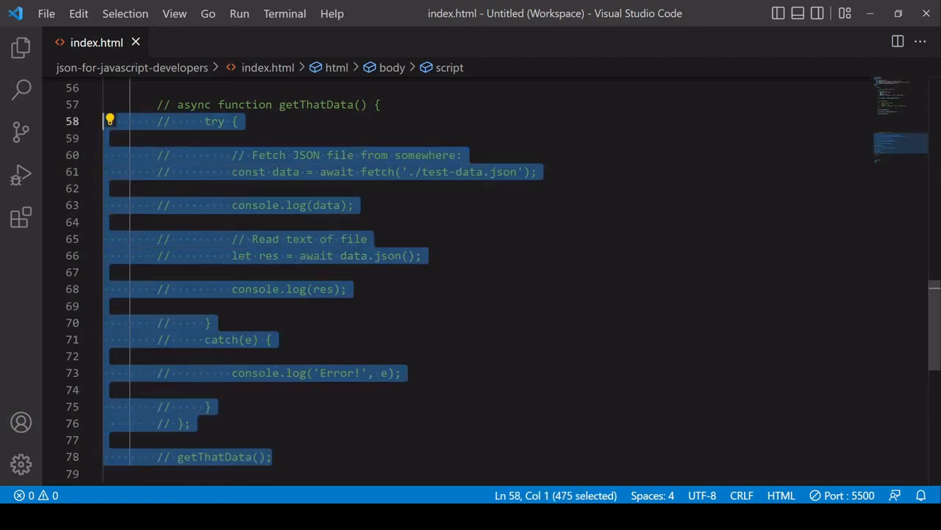
key(ctrl+k)
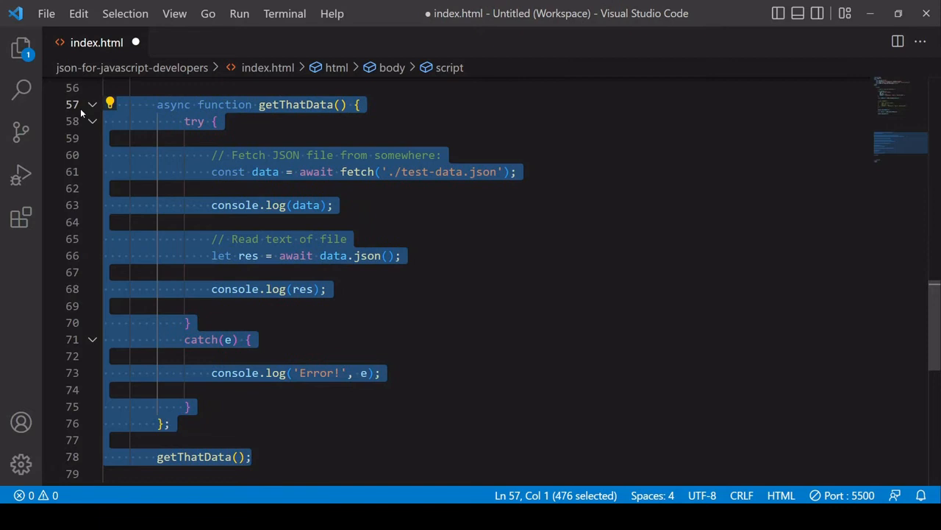
click(332, 204)
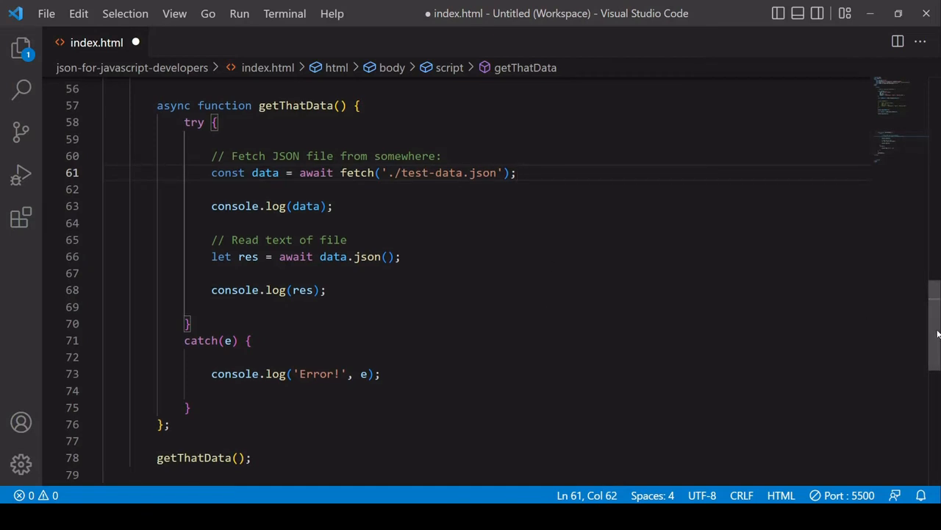
- Comment out the myObject literal, JSON.stringify and JSONObject logging lines, then save
scroll(up, 3)
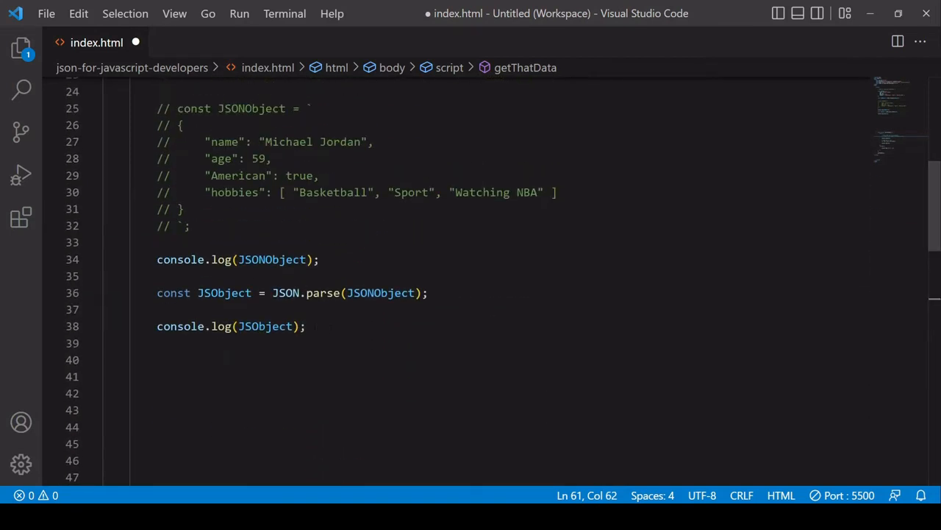
key(ctrl+k)
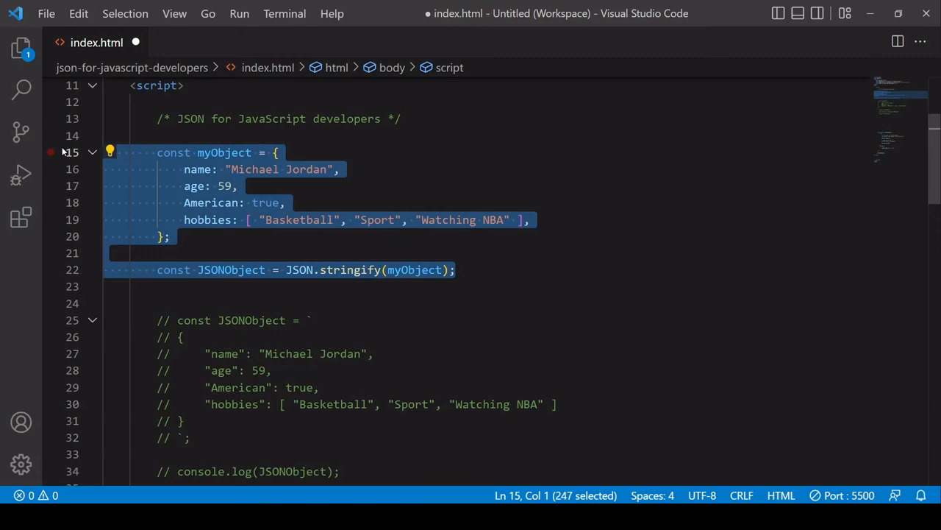
key(ctrl+/)
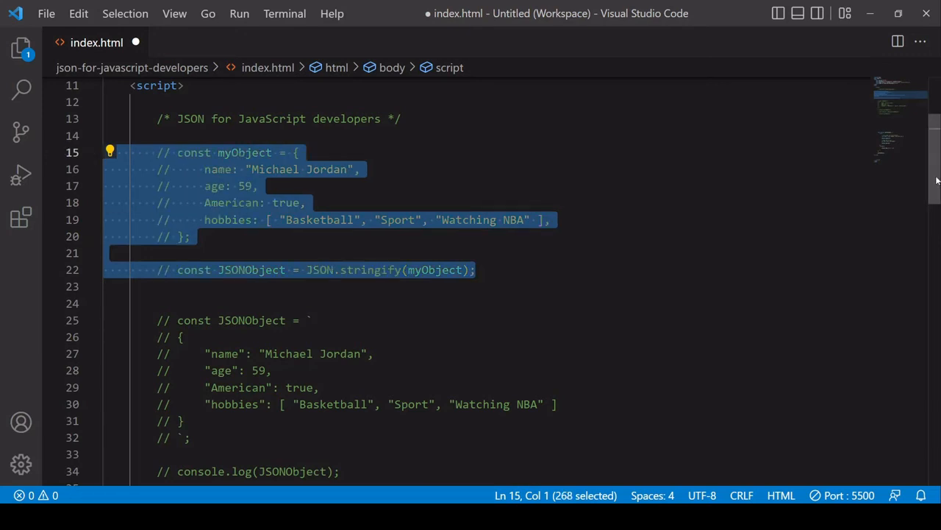
scroll(down, 3)
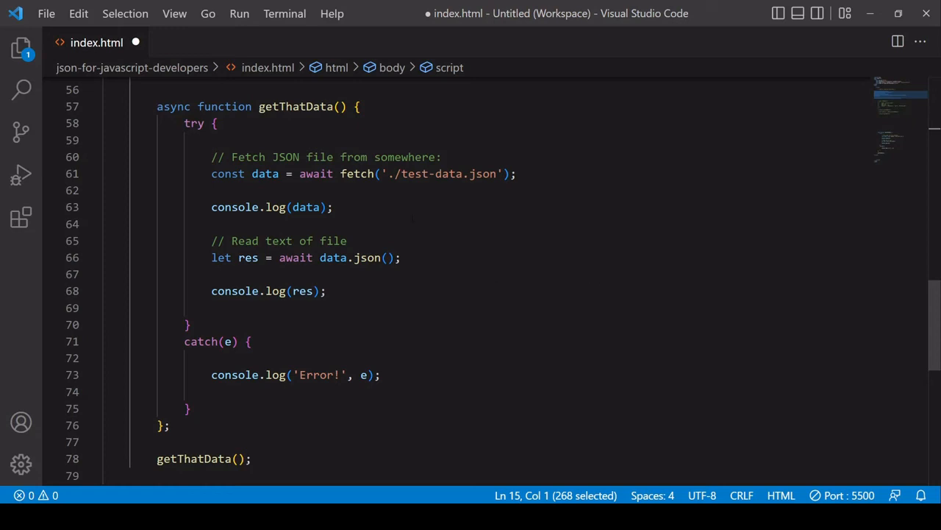
key(ctrl+s)
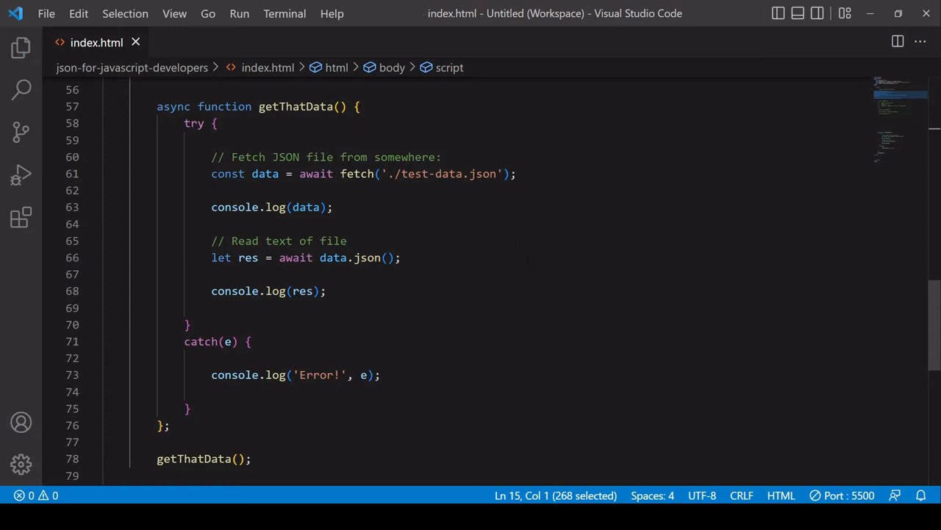
- Review the contents of test-data.json, then return to index.html
click(20, 47)
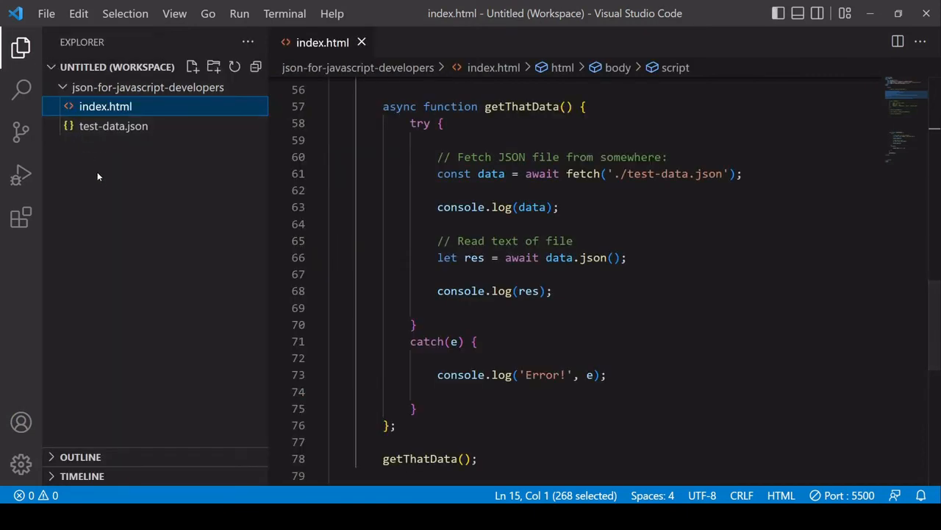
mouse_move(127, 127)
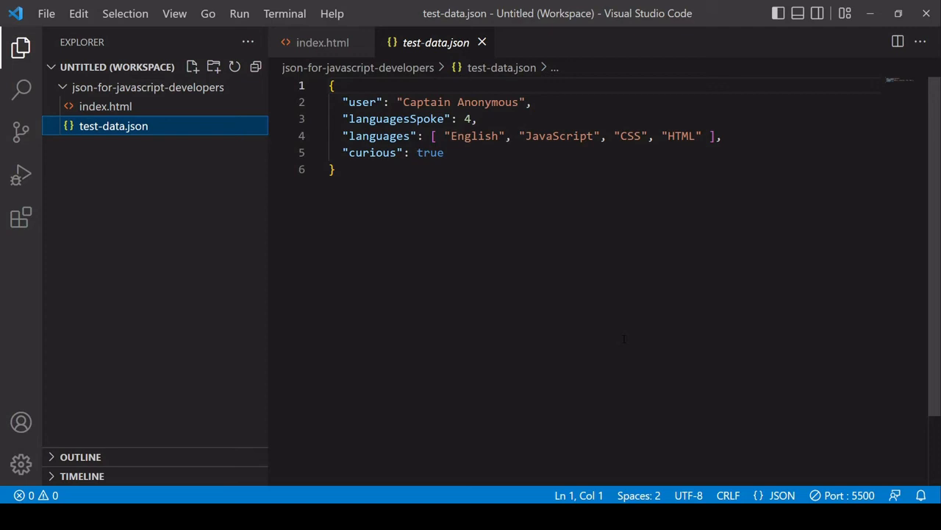
mouse_move(464, 206)
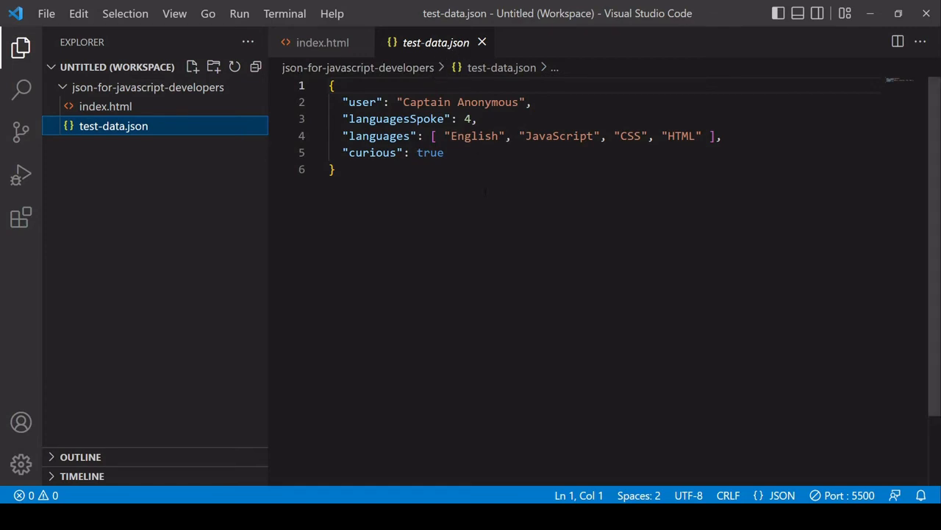
click(336, 169)
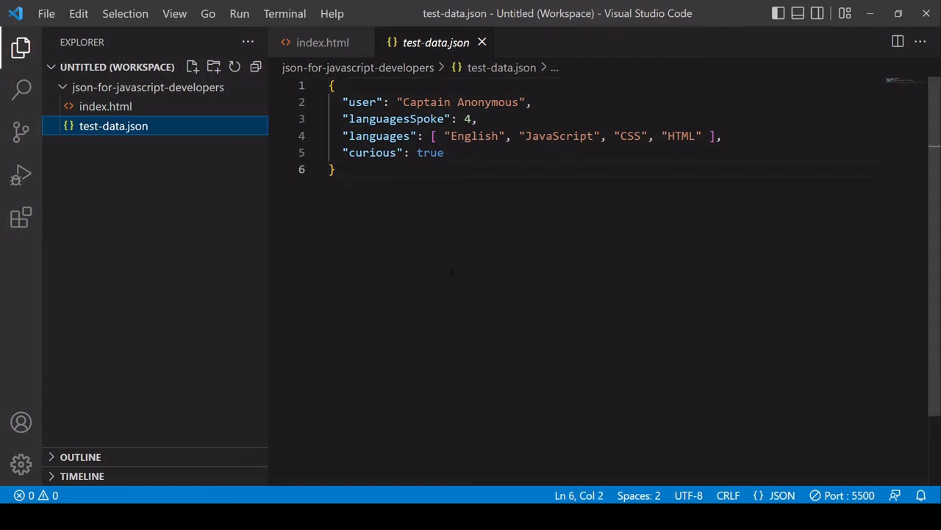
click(106, 106)
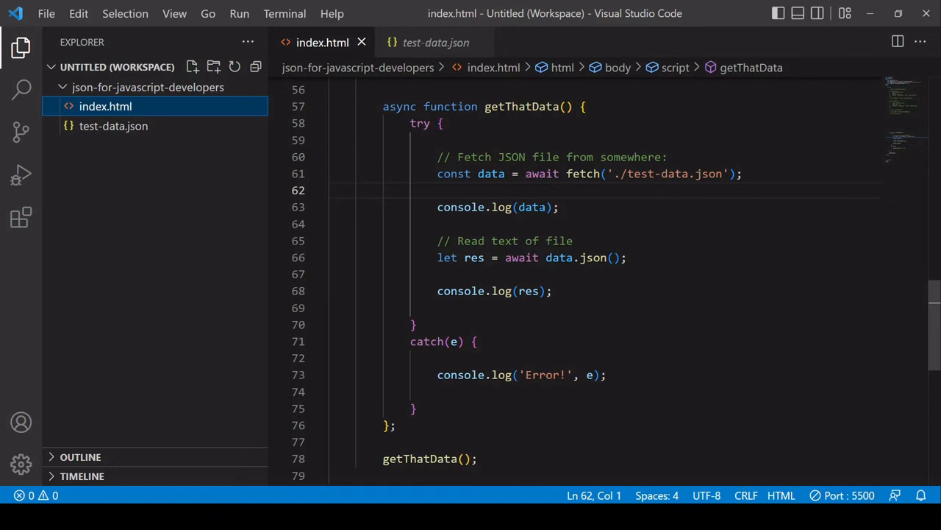
- Comment out lines 66–68 that read the response with json() and log res
double_click(491, 174)
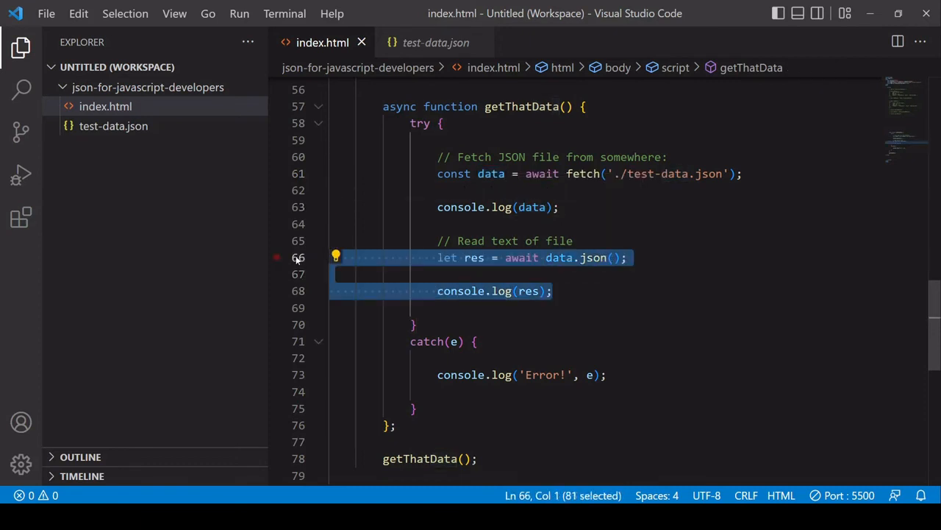
key(ctrl+/)
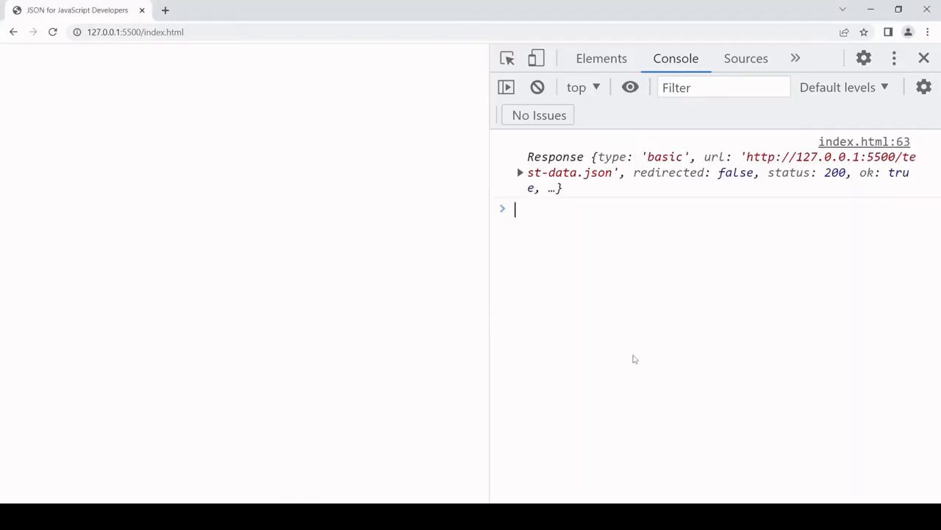
mouse_move(639, 352)
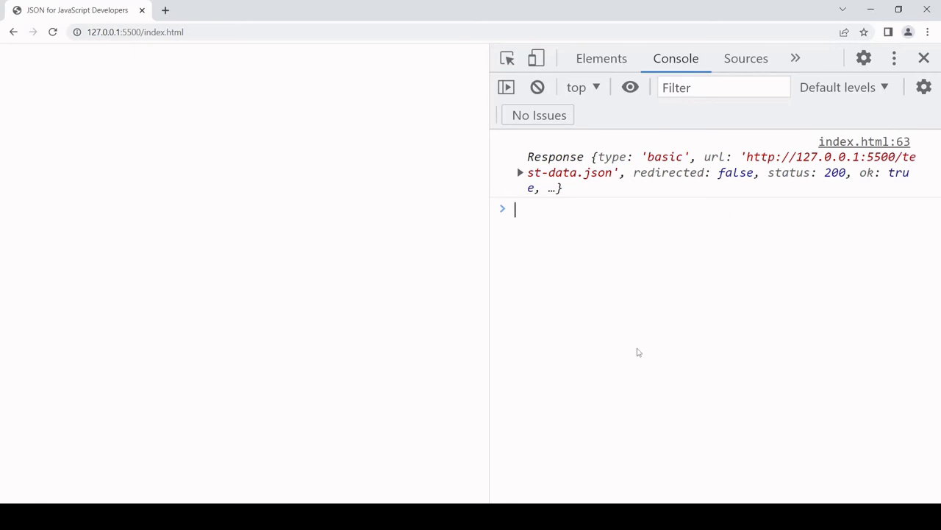
- Expand the logged Response and its body property to reveal the ReadableStream
click(521, 172)
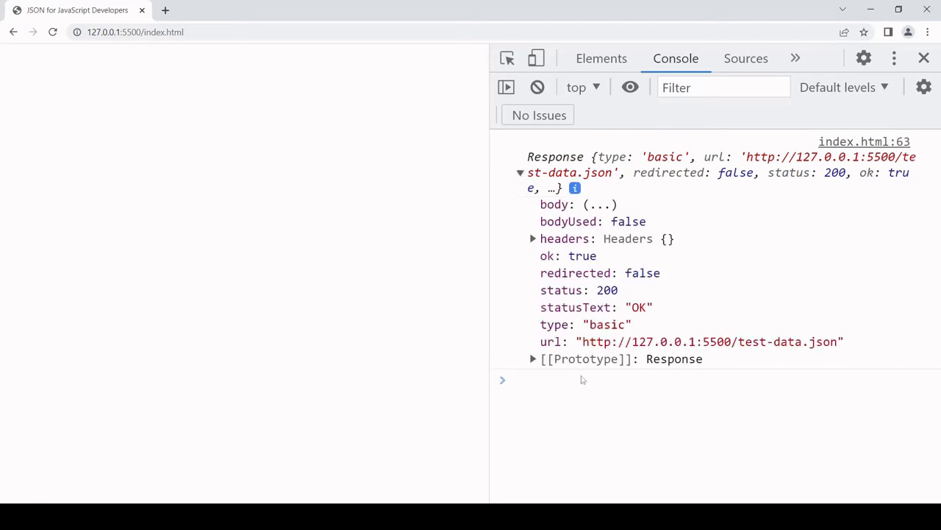
mouse_move(600, 421)
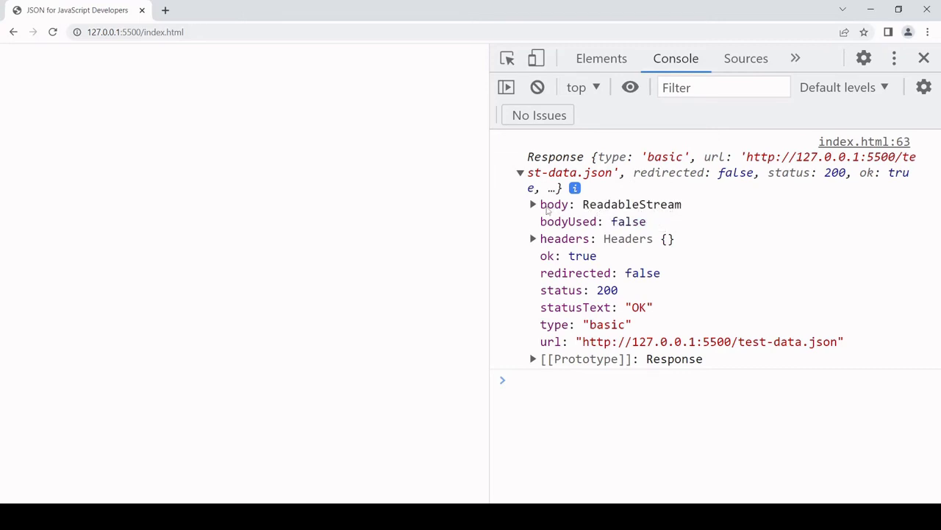
click(533, 205)
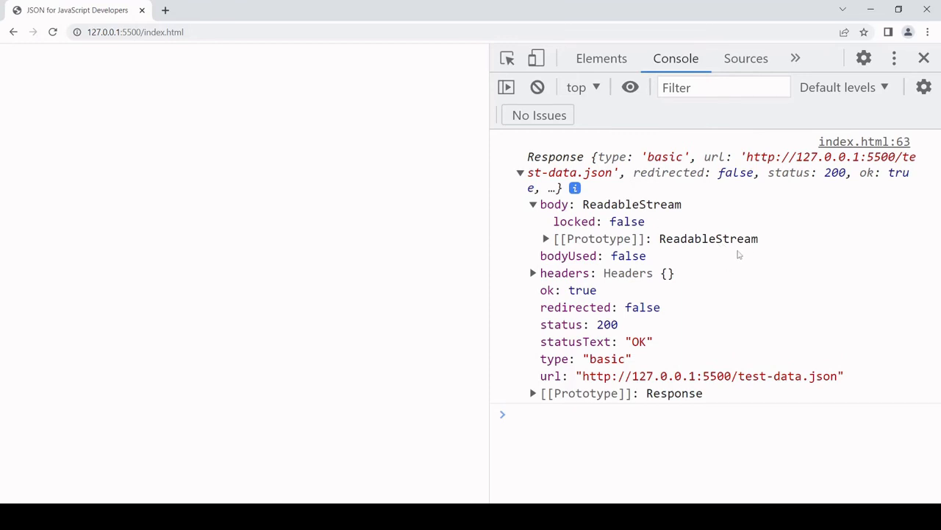
mouse_move(765, 255)
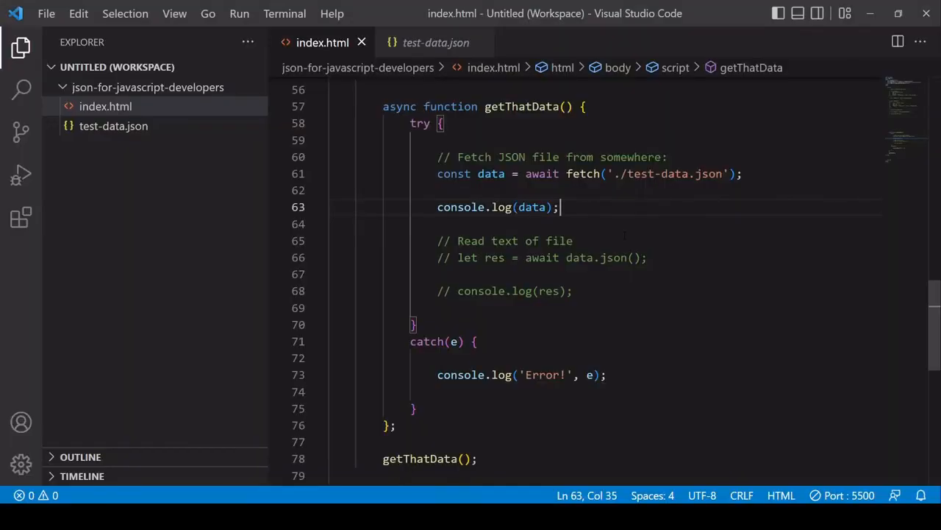
- Add the line const res = await data.text() to read the response as text
text(const)
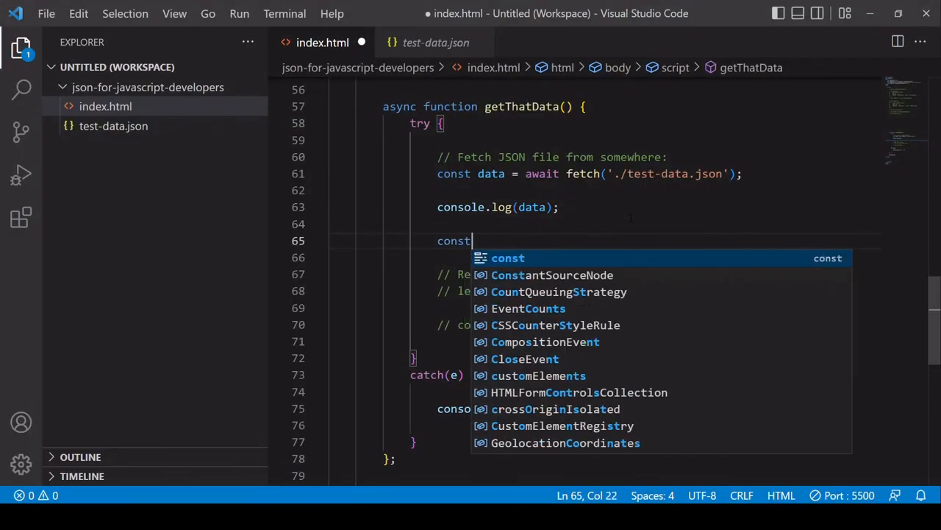
text(res =)
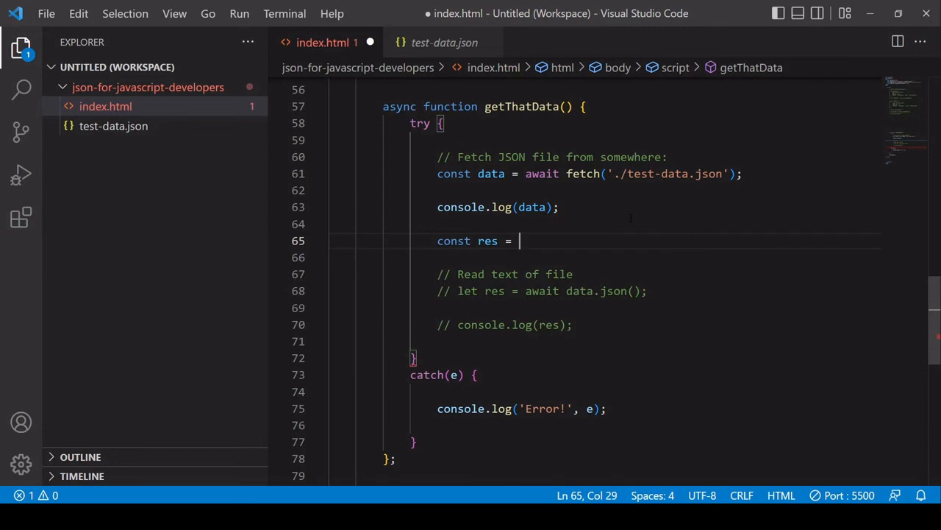
text(await)
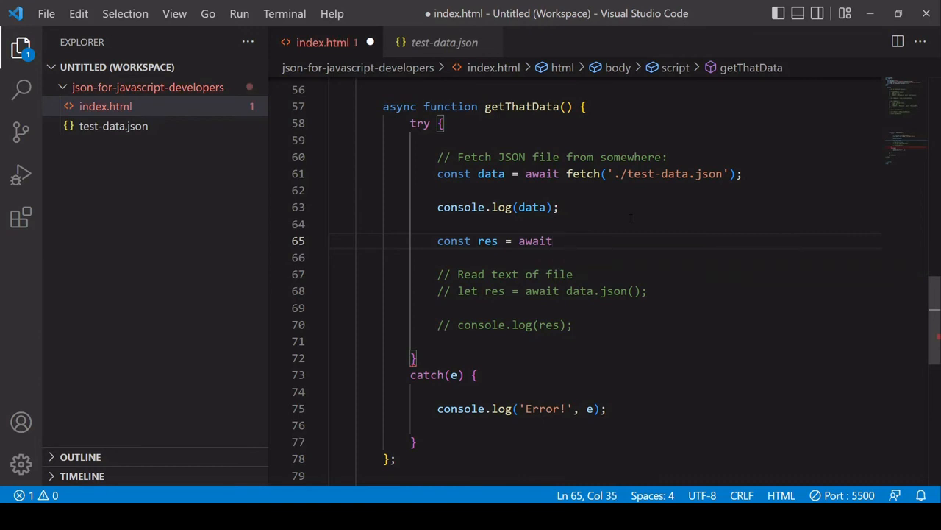
text(data)
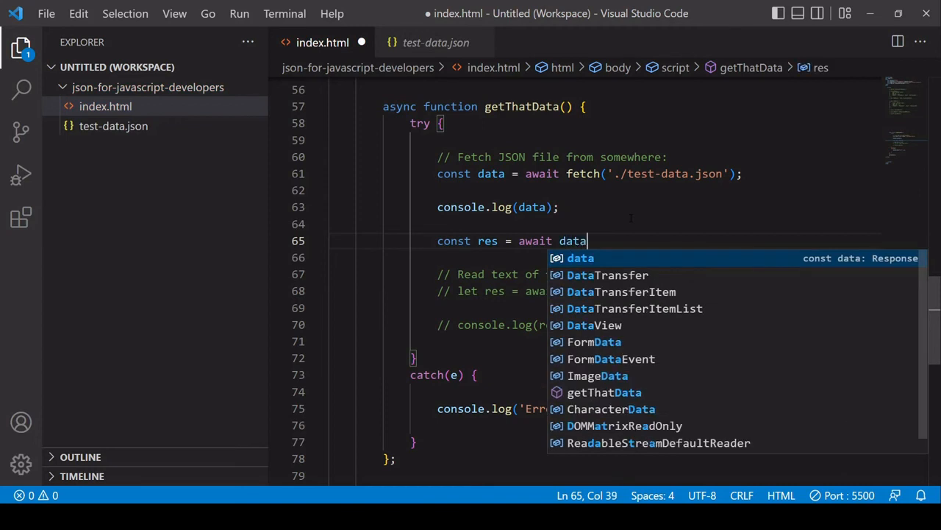
text(.text()
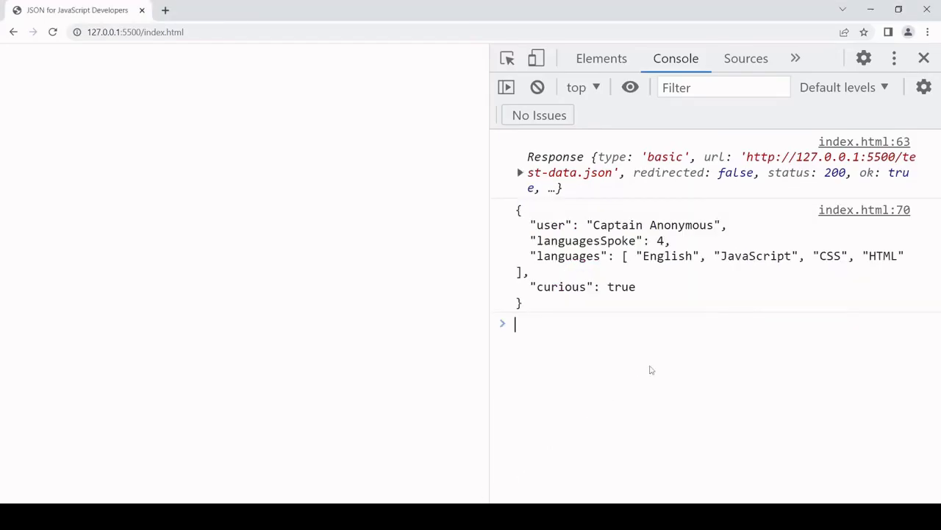
mouse_move(594, 381)
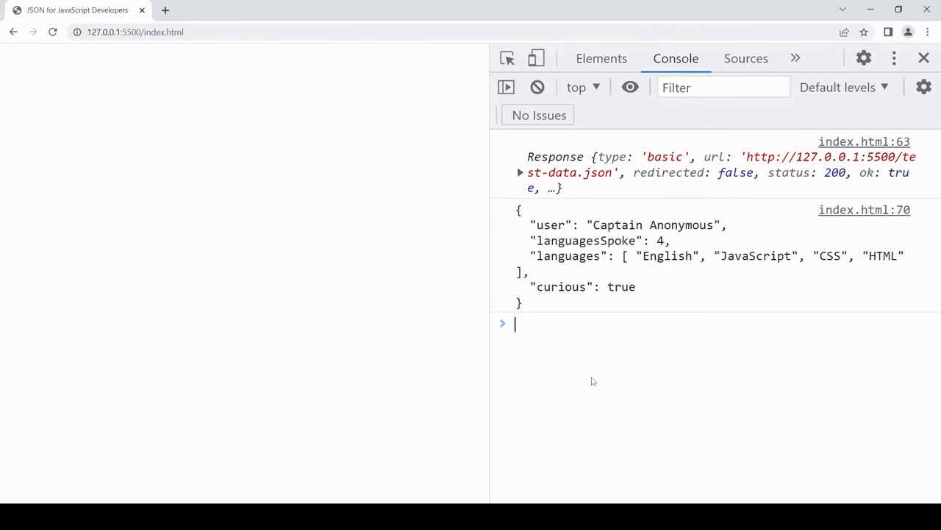
mouse_move(559, 391)
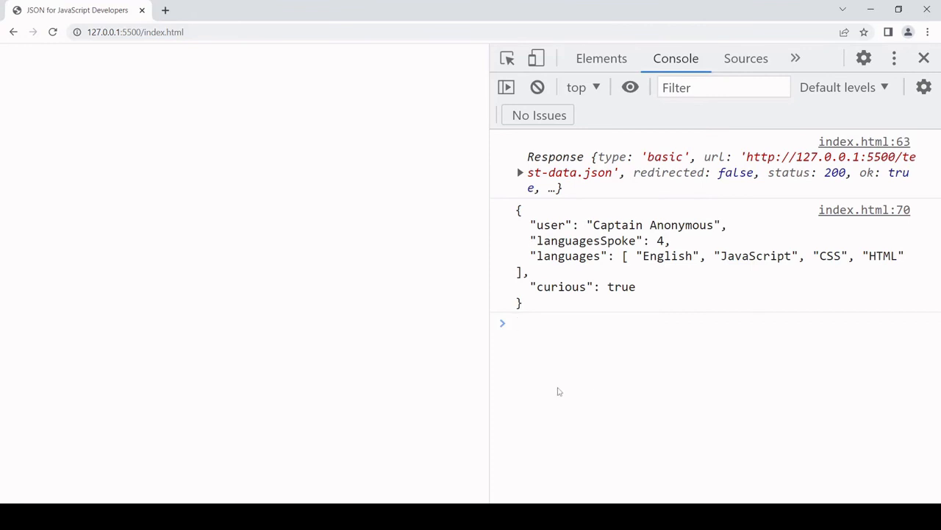
mouse_move(665, 315)
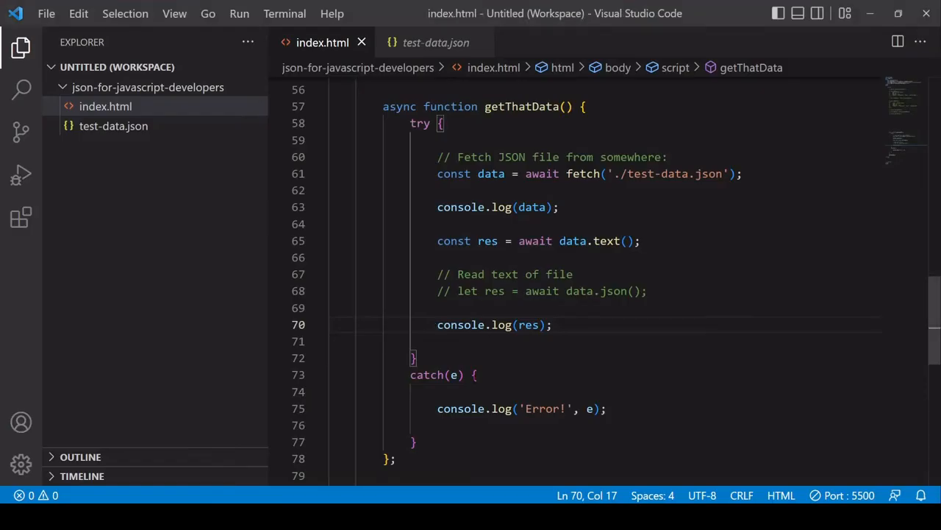
- Select res in console.log(res) to wrap it with JSON.parse
double_click(528, 325)
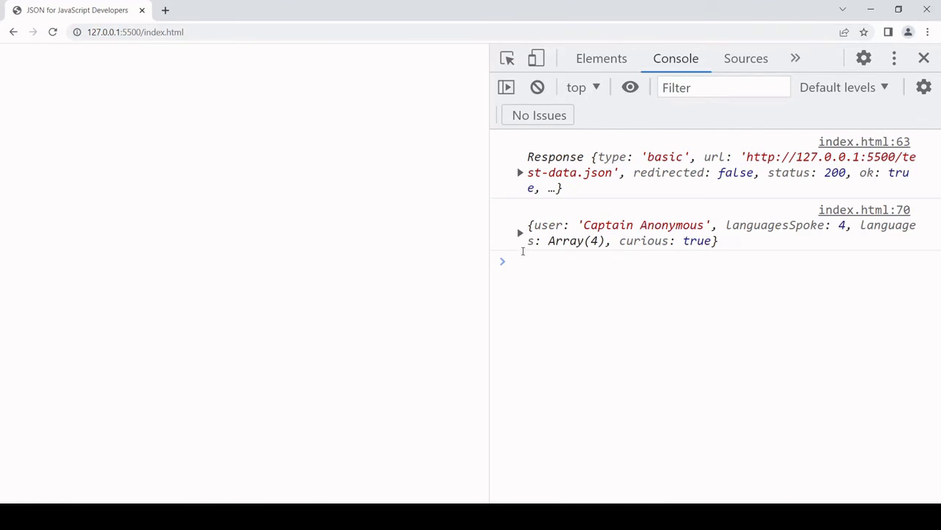
- Expand the parsed object to show curious, languages, languagesSpoke and user
click(521, 232)
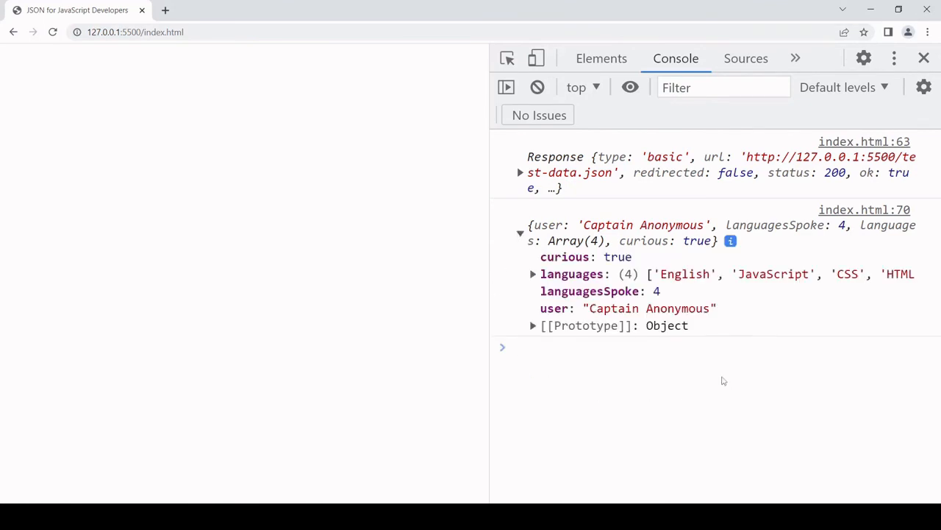
mouse_move(709, 372)
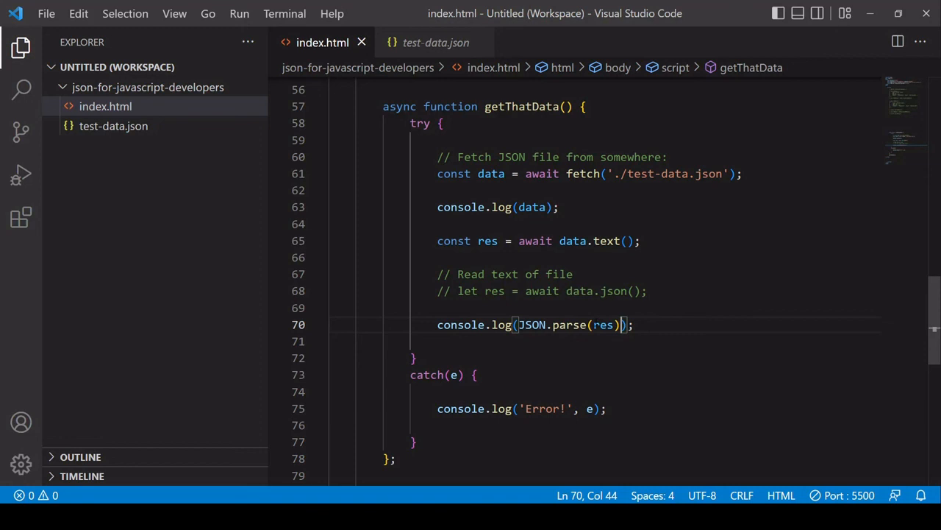
- Drop the JSON.parse wrapper and switch data.text() to data.json(), then save index.html
key(Backspace)
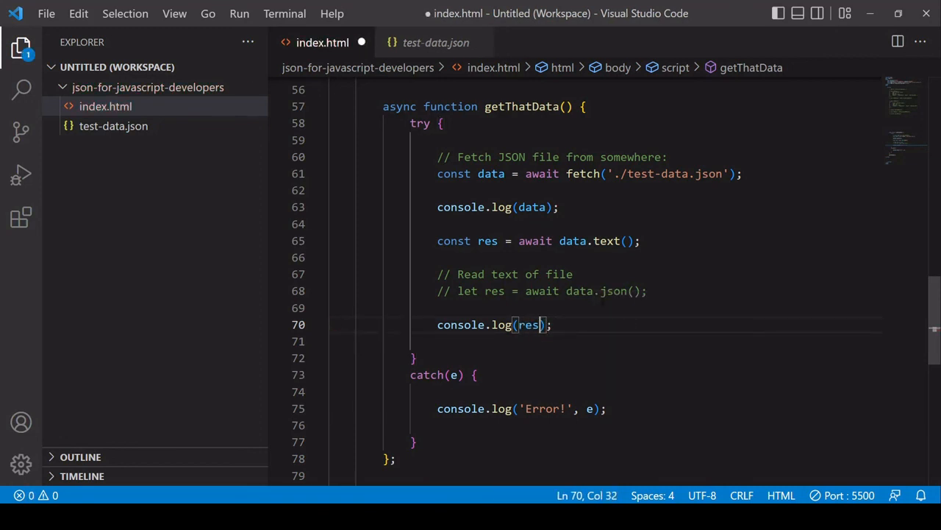
double_click(606, 241)
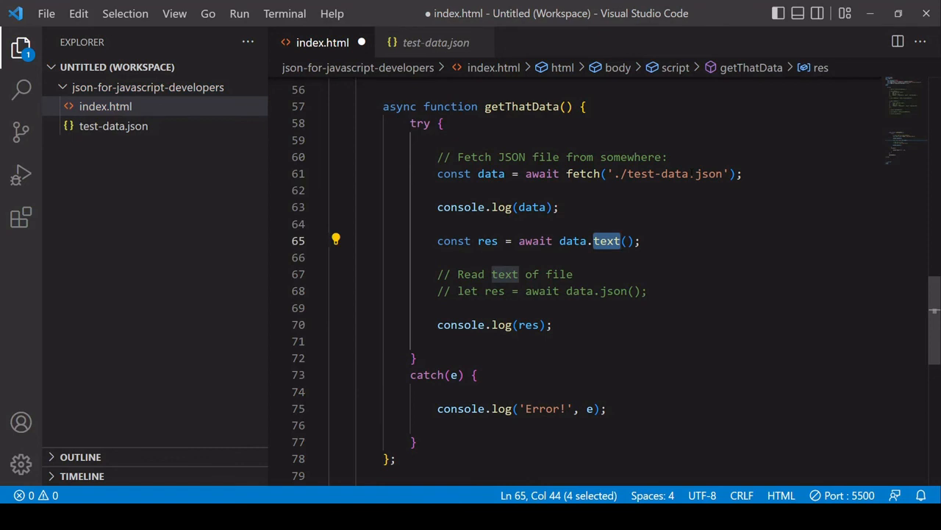
text(json)
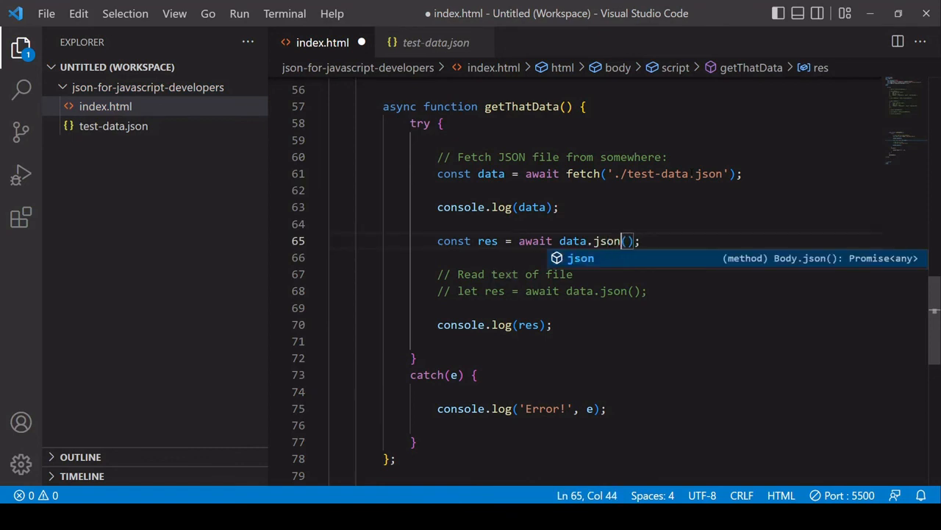
key(Backspace)
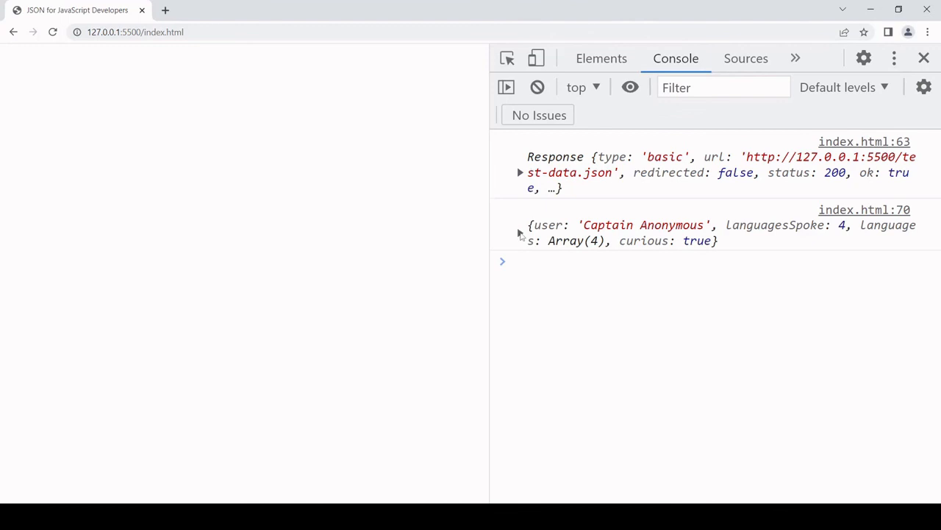
- Expand the object logged from data.json() to list its four properties
click(520, 232)
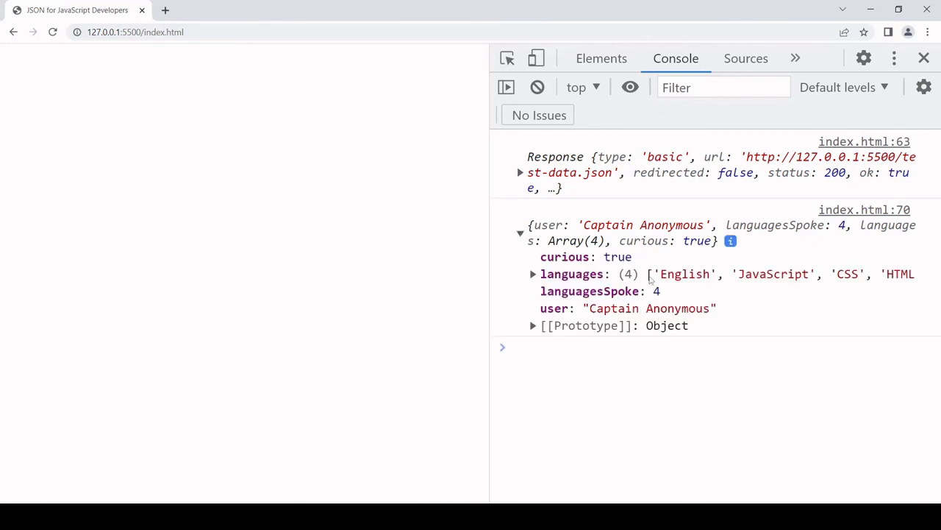
mouse_move(453, 439)
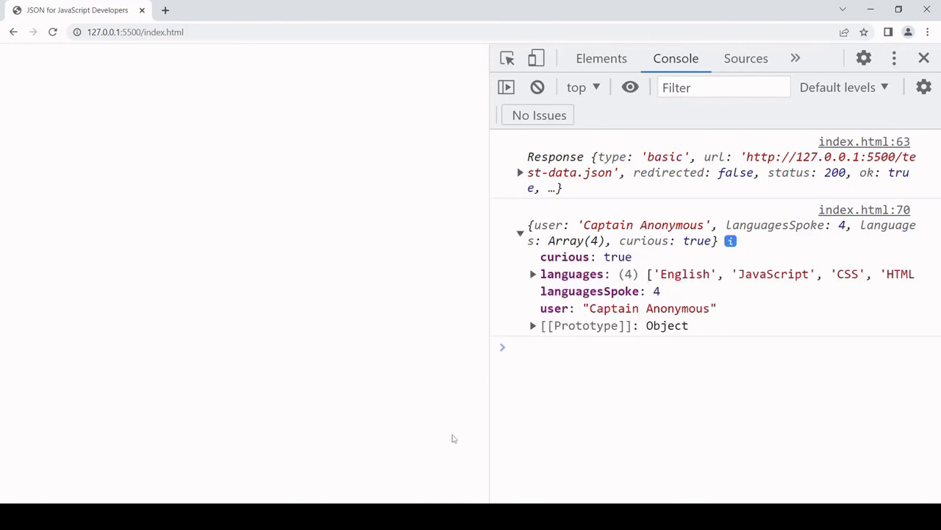